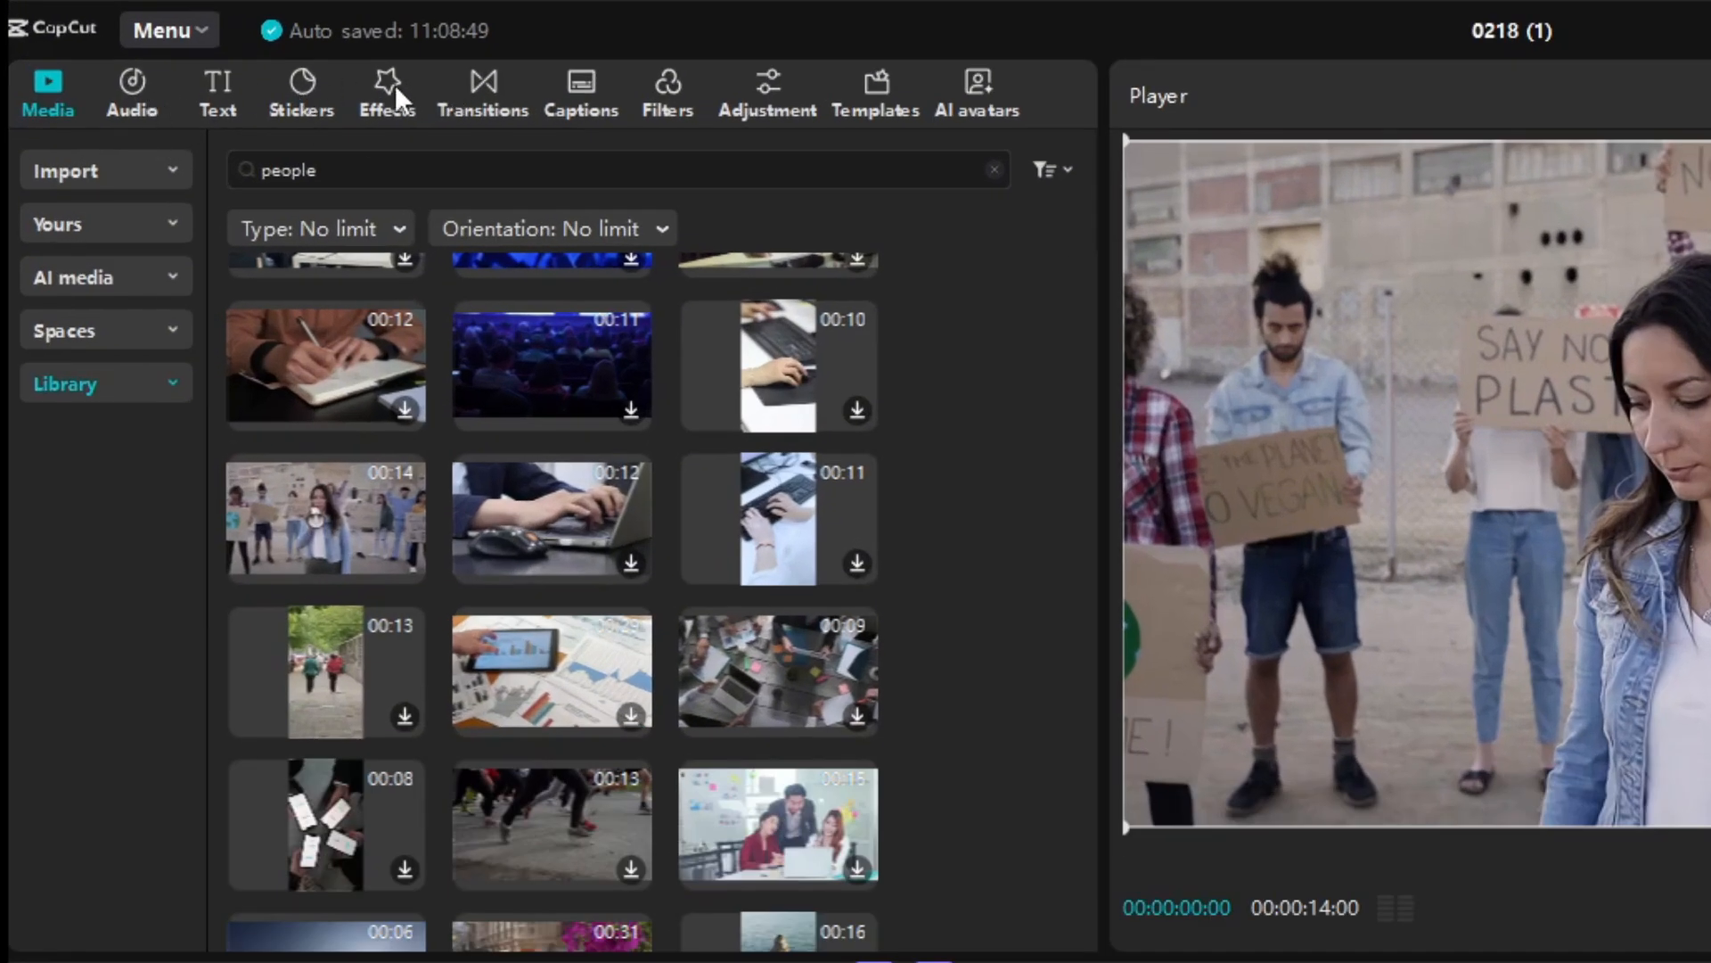
- Open the effects library to reach the Face Mosaic body effect
click(386, 93)
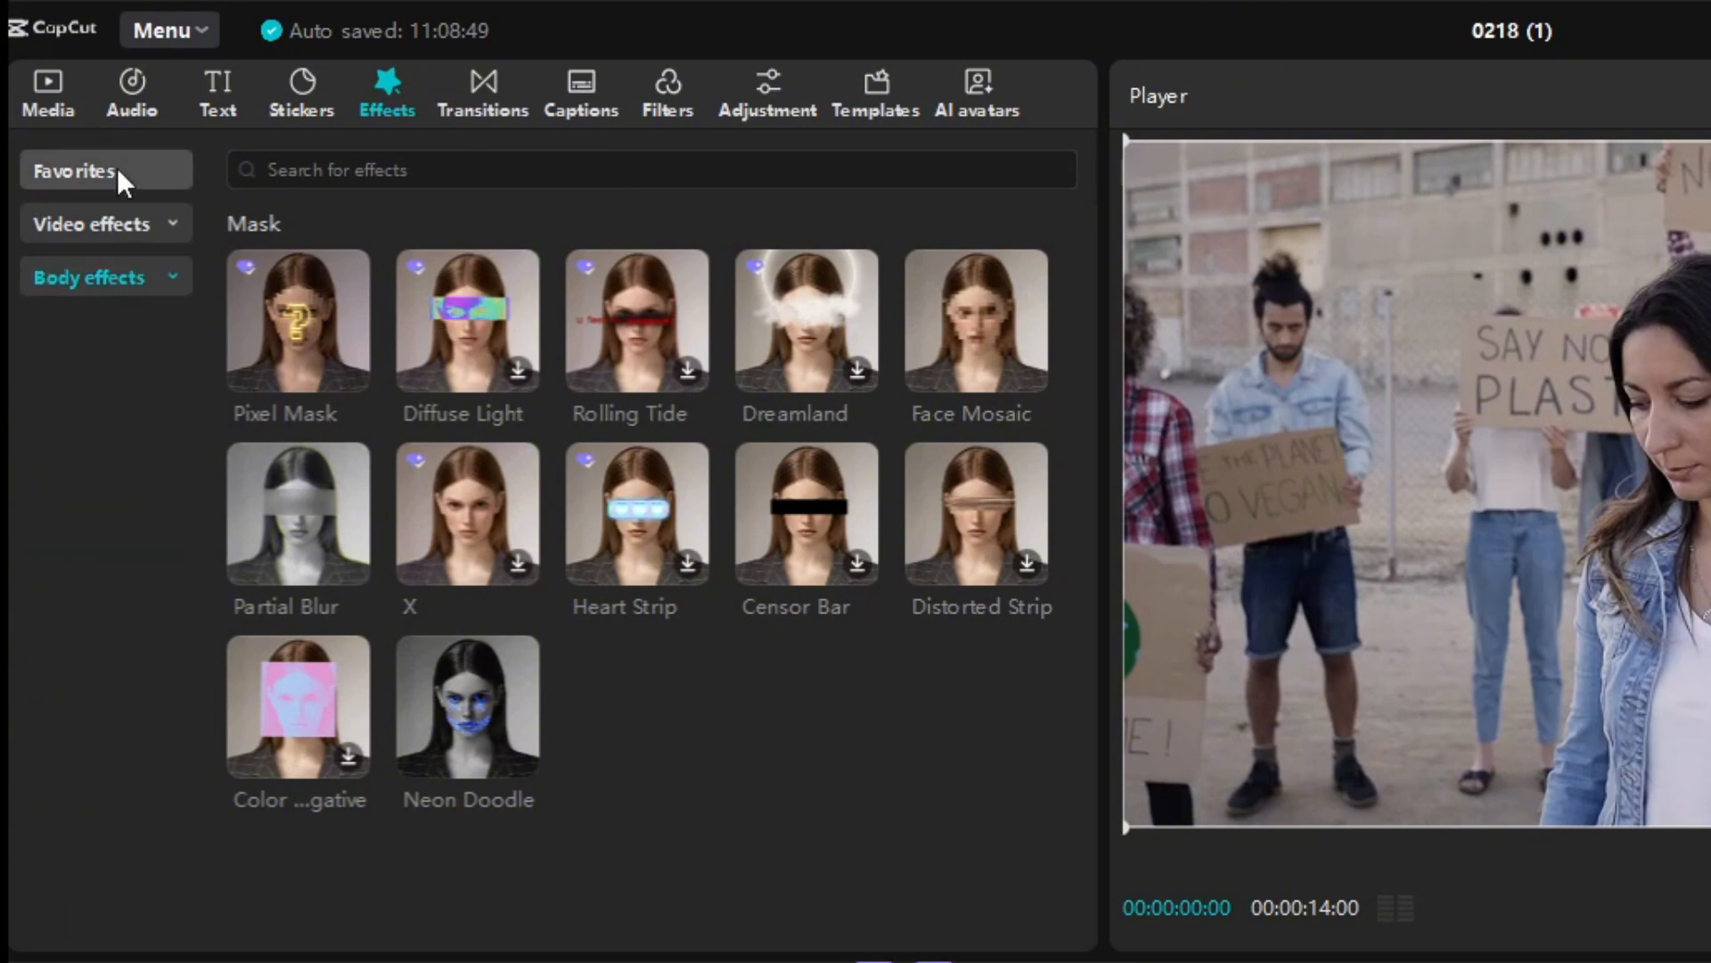
mouse_move(104, 224)
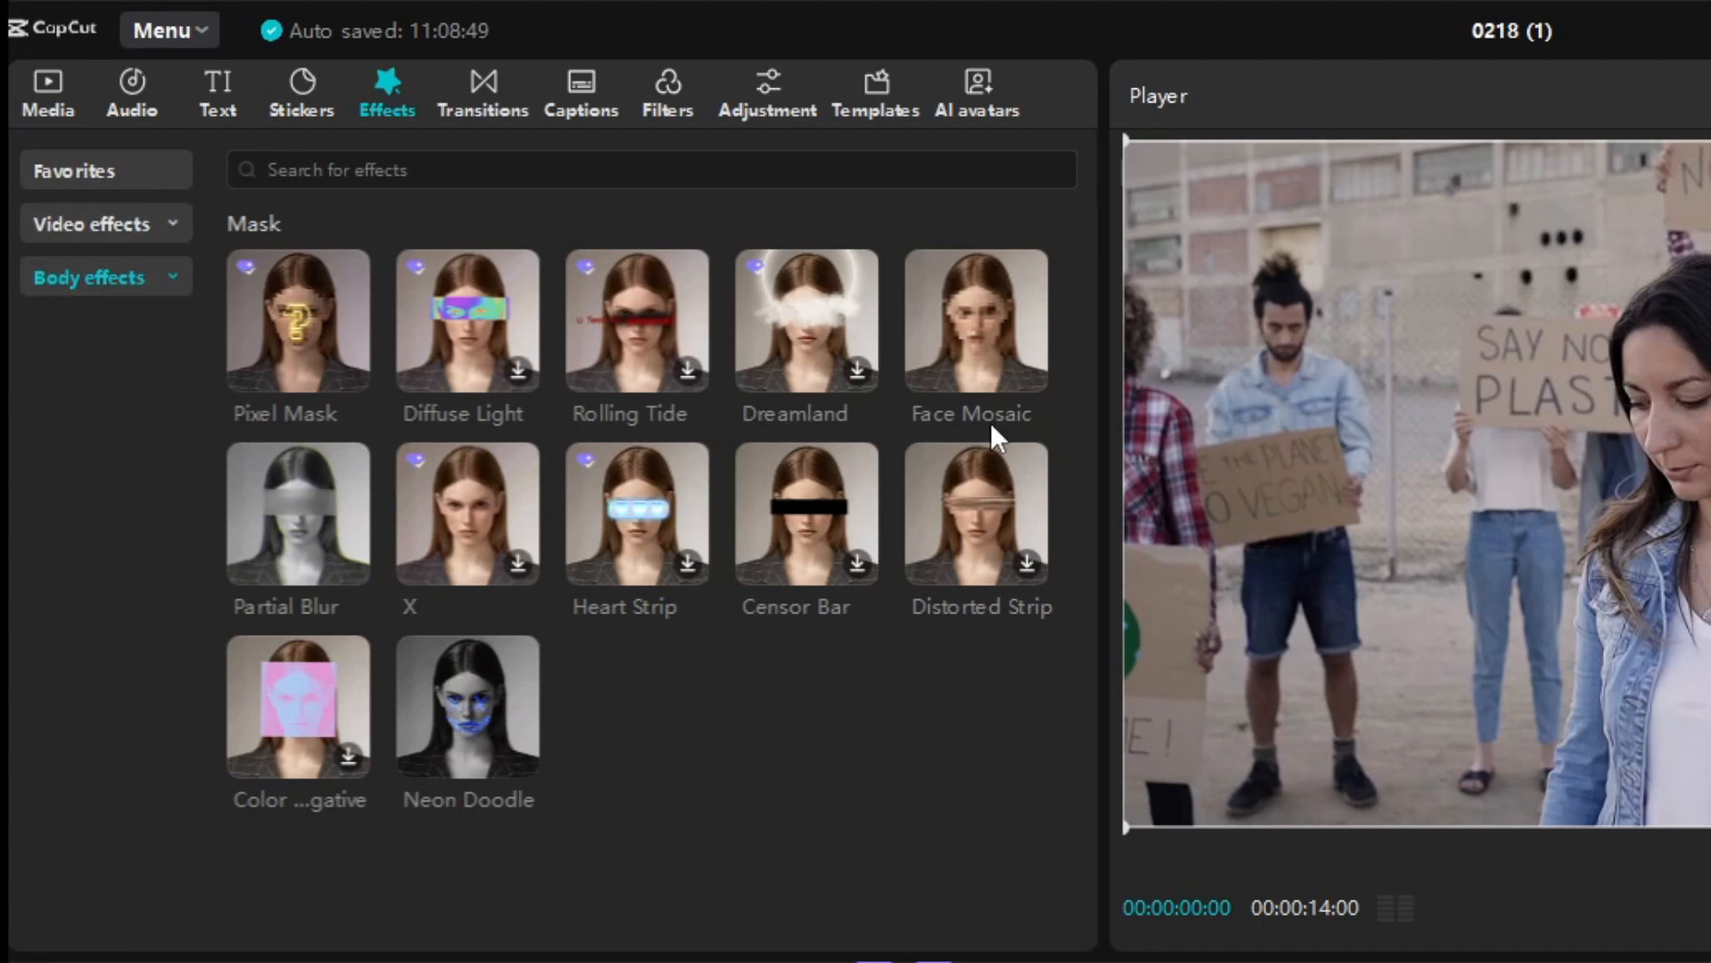
mouse_move(991, 332)
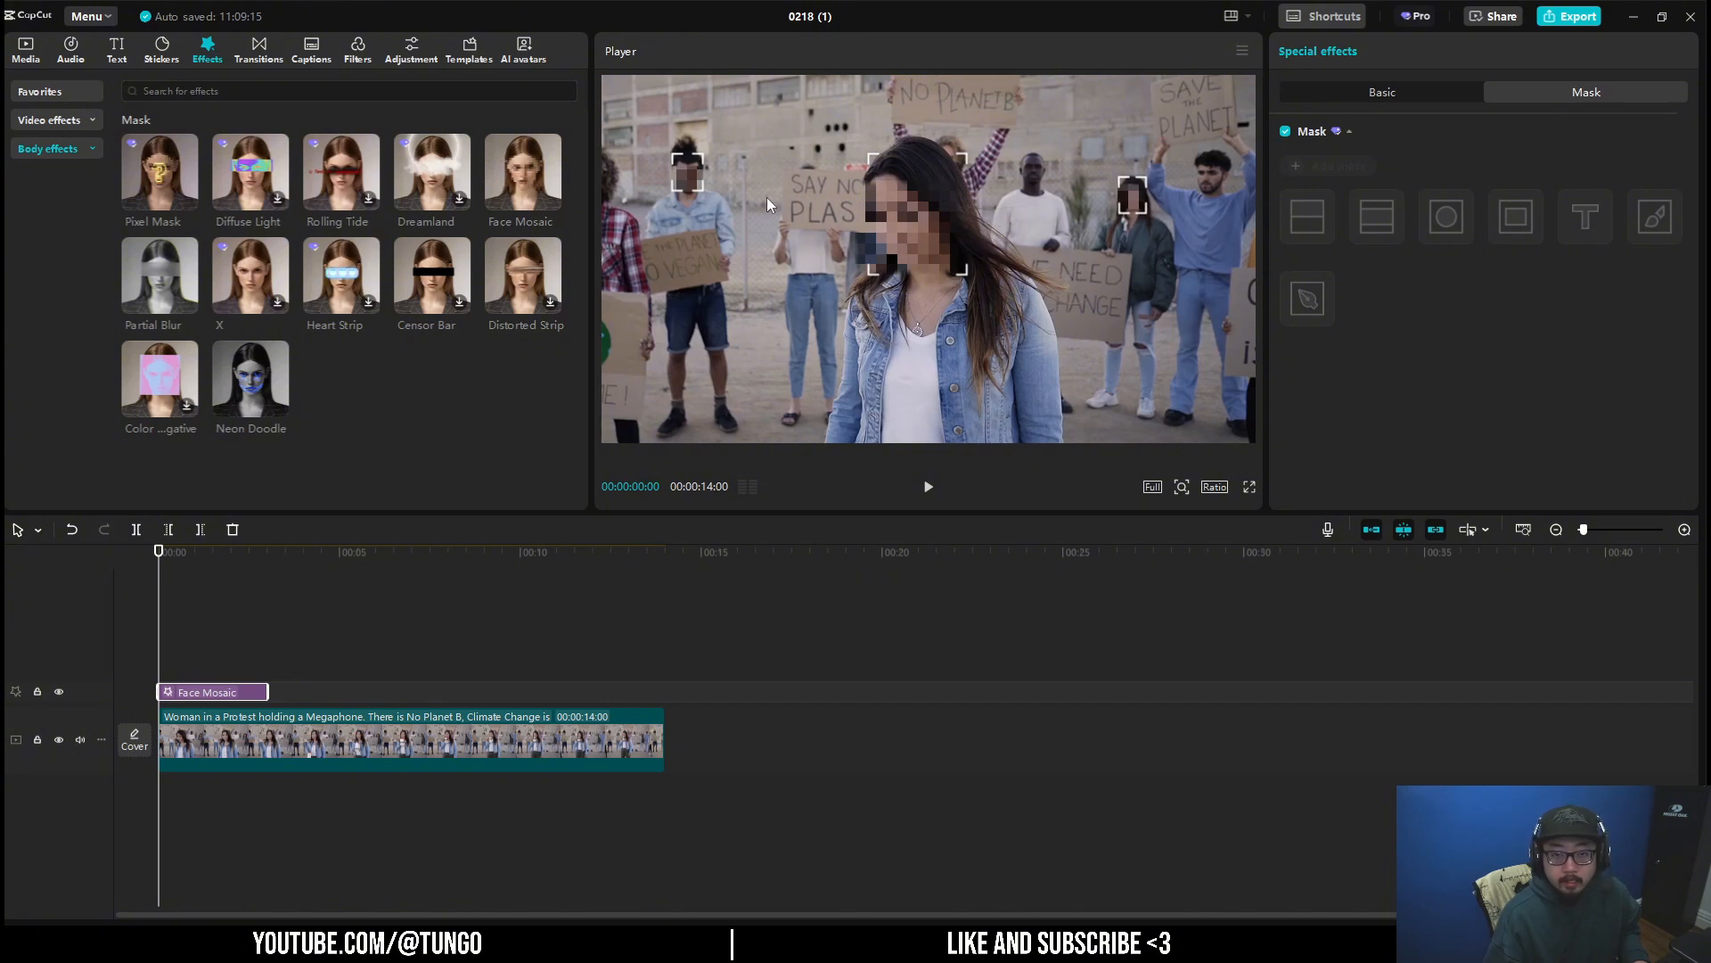
- Move and stretch the Face Mosaic effect to span the whole clip
drag(212, 691, 335, 686)
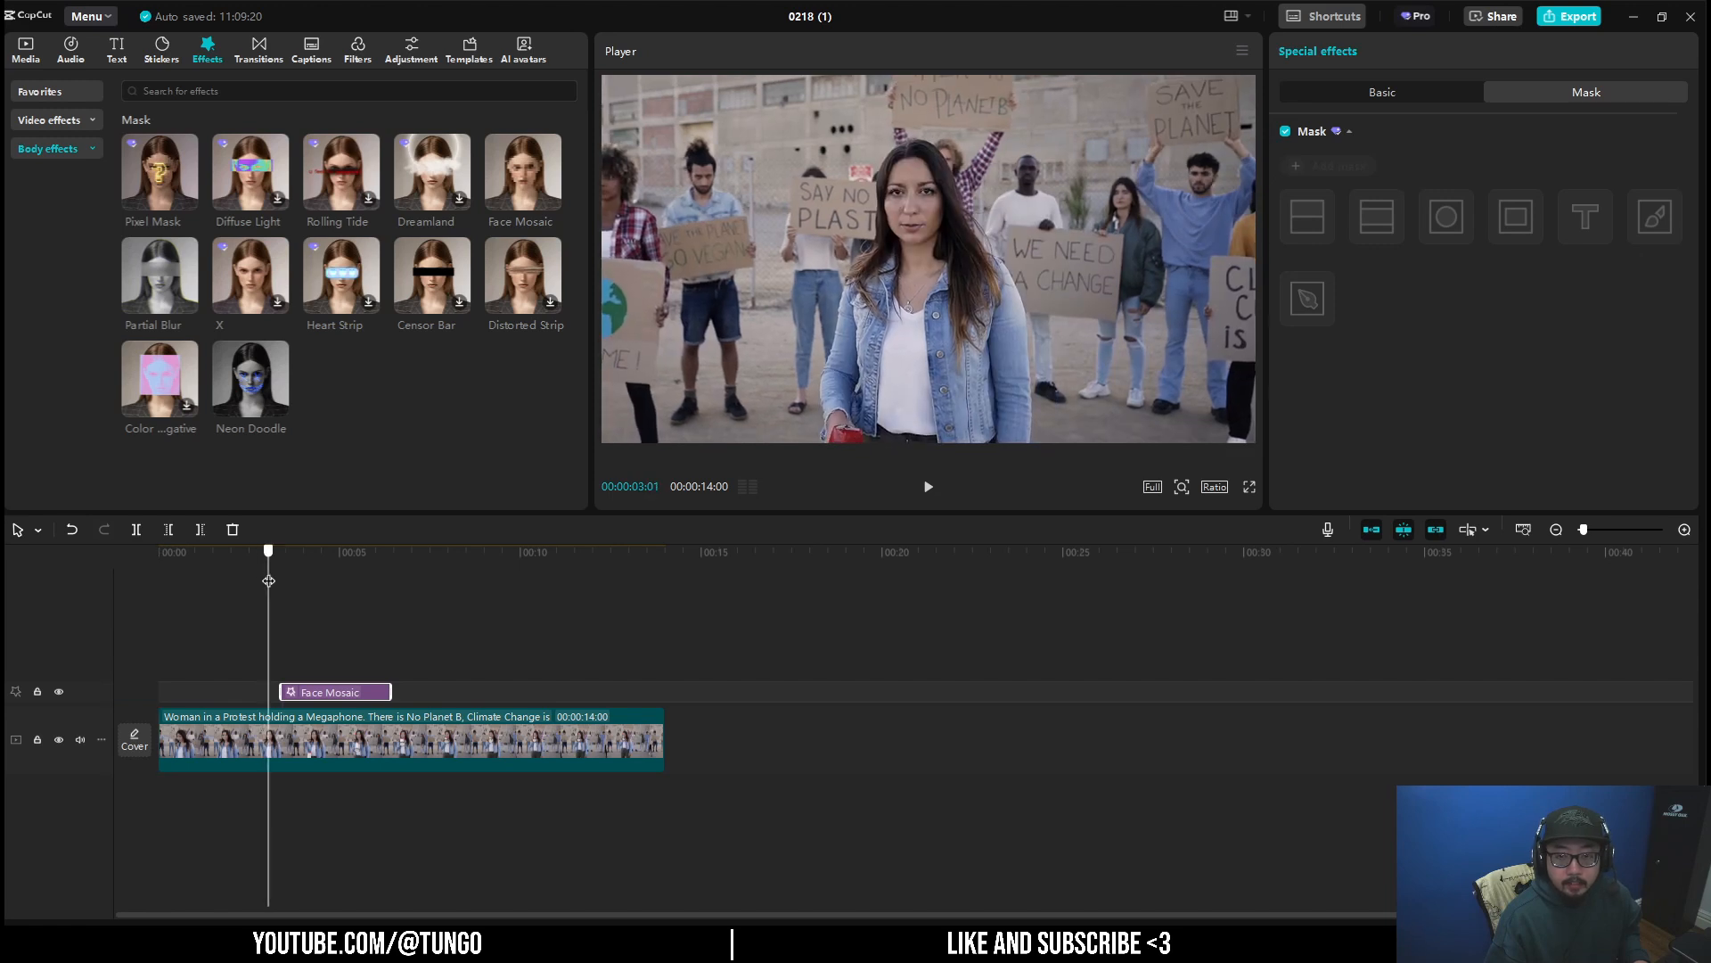
drag(268, 579, 291, 590)
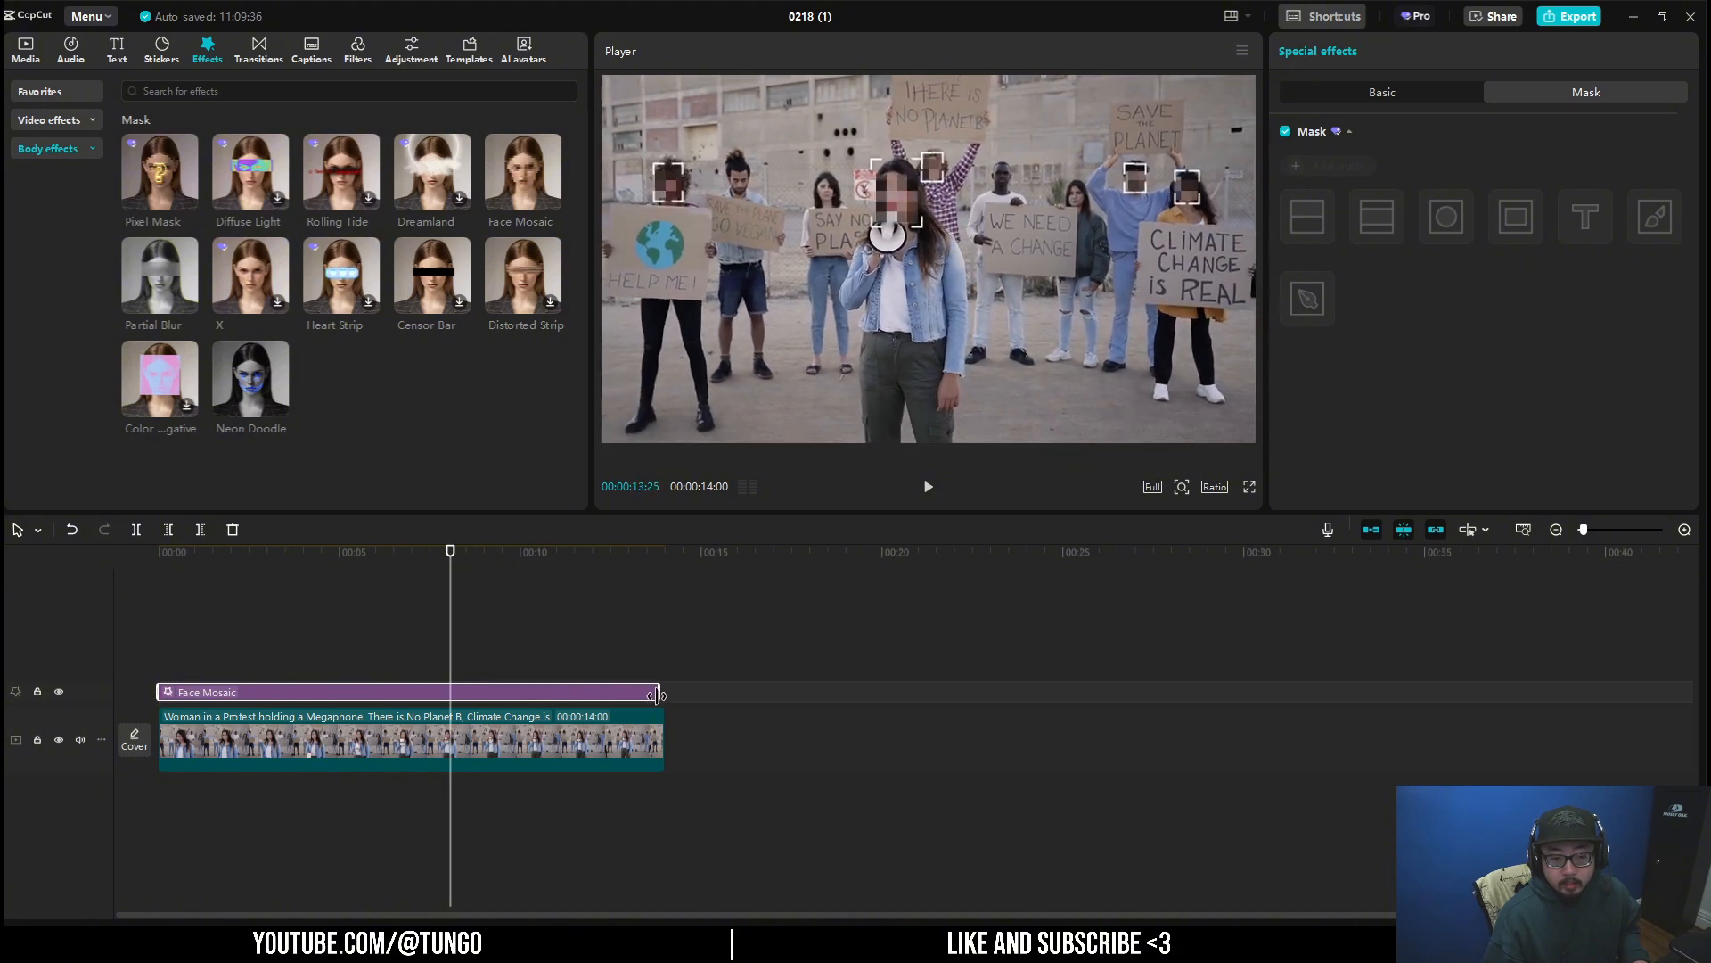
drag(451, 551, 488, 551)
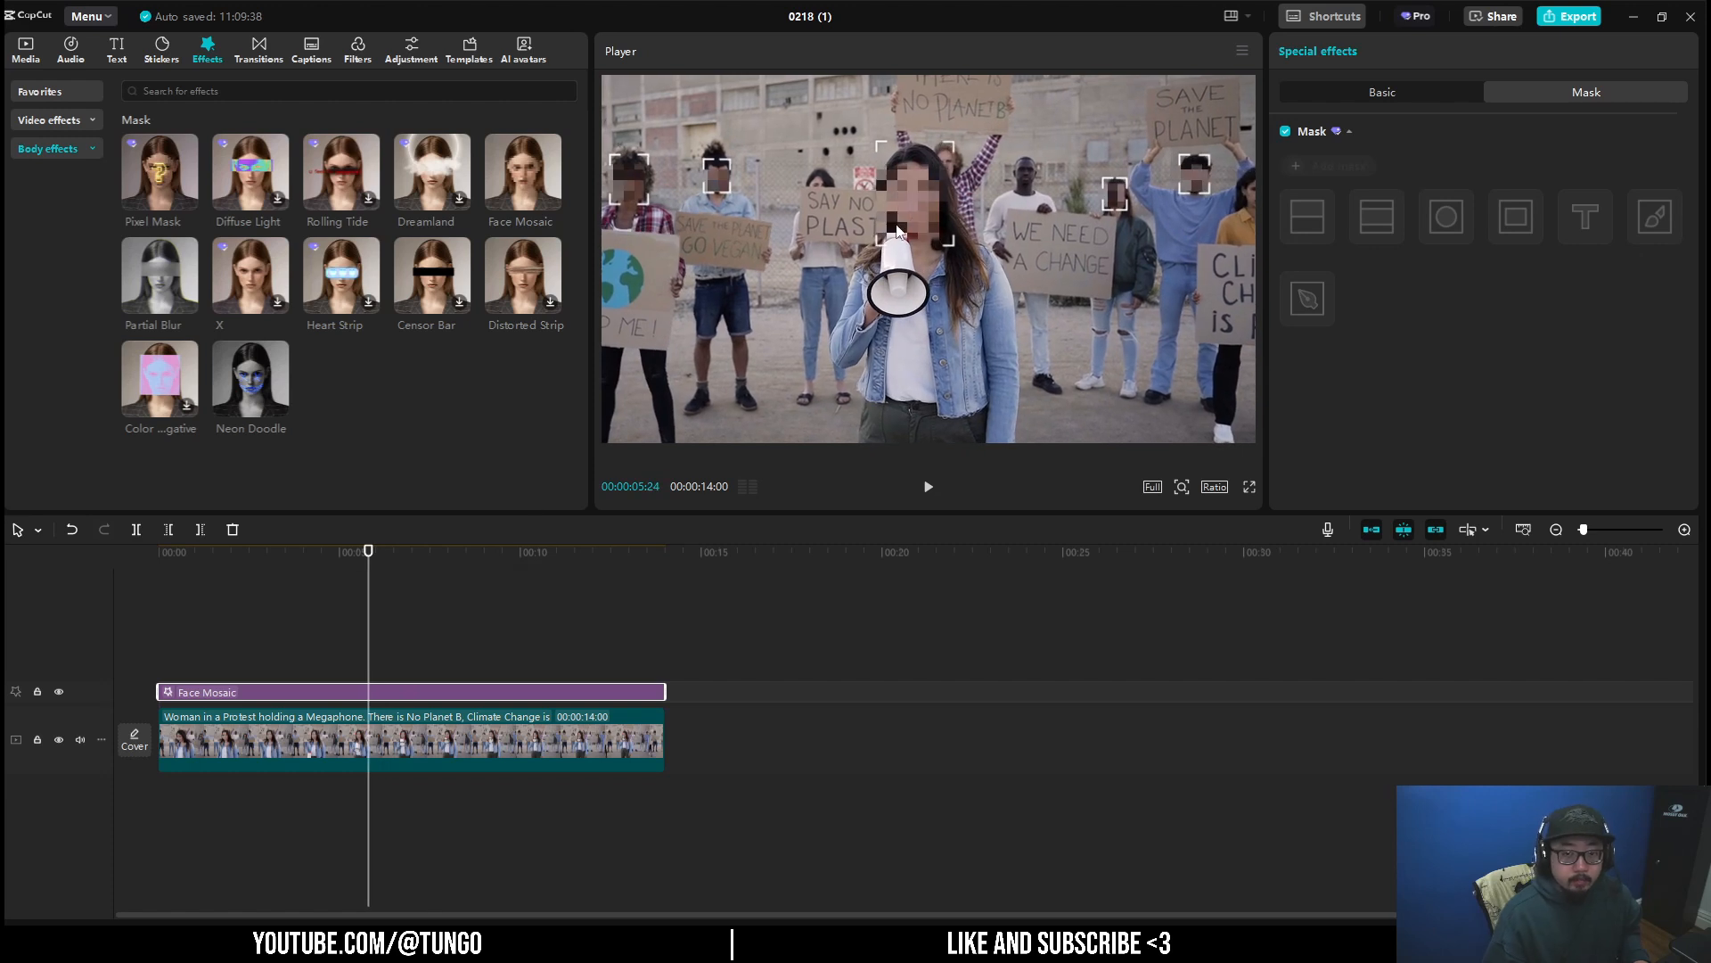
mouse_move(924, 214)
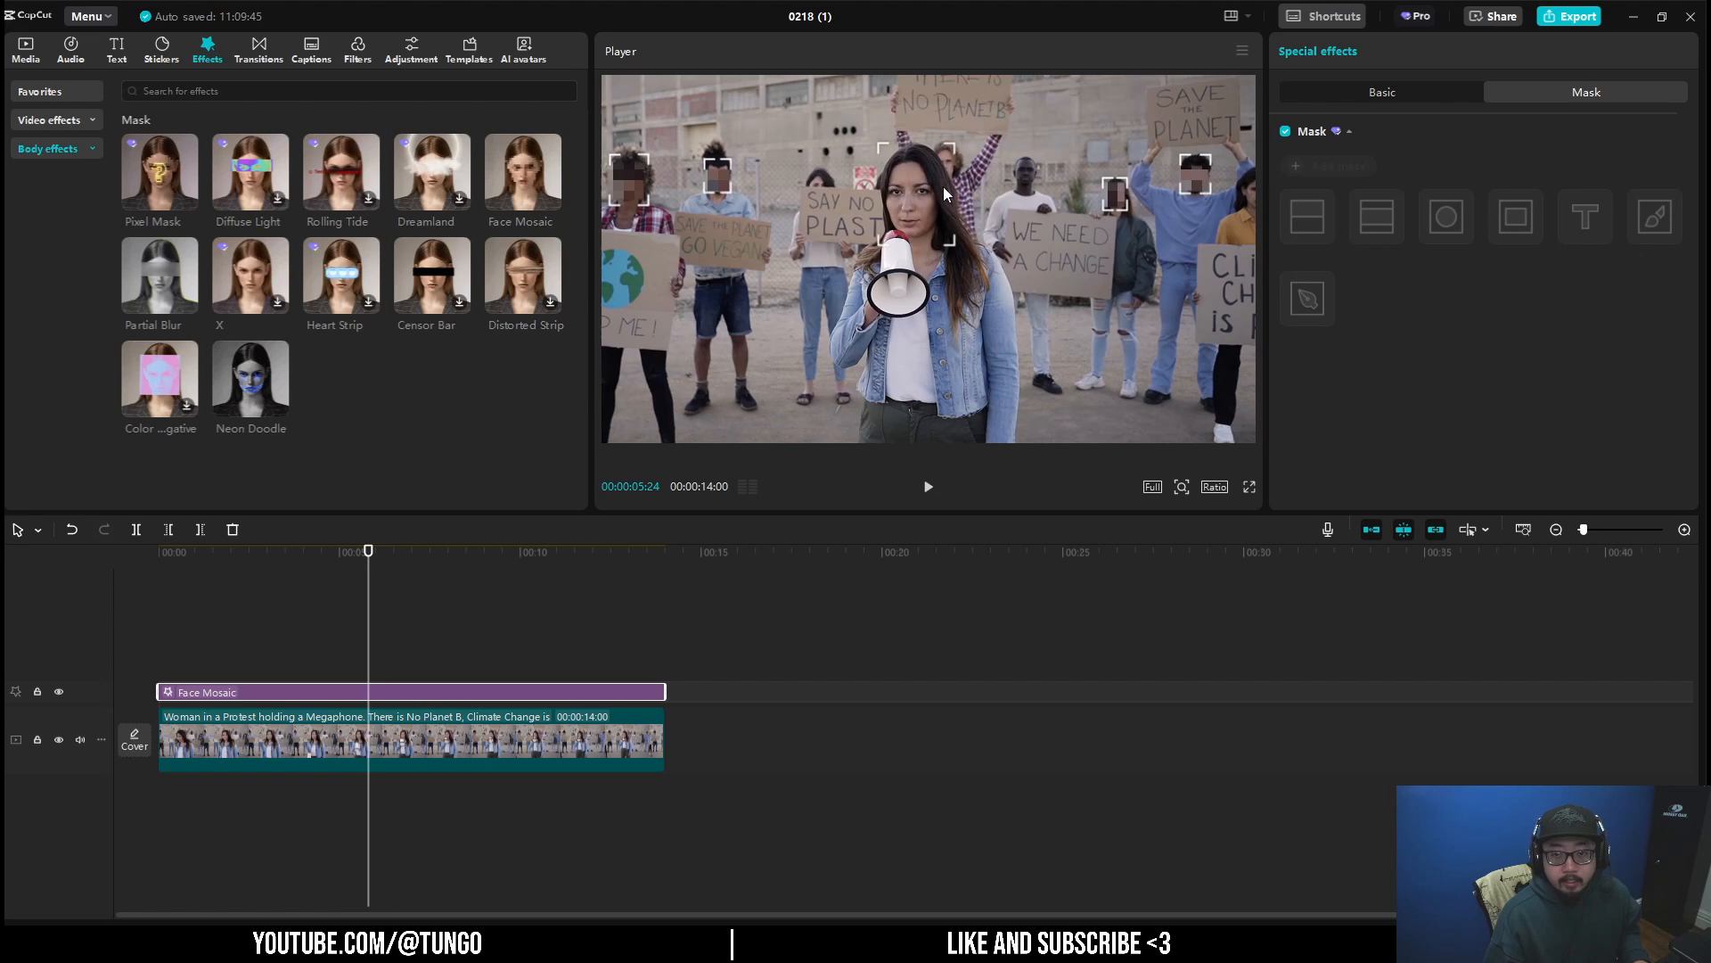
- Scrub to about seven seconds, play to check face tracking, then return to four seconds
drag(369, 551, 422, 551)
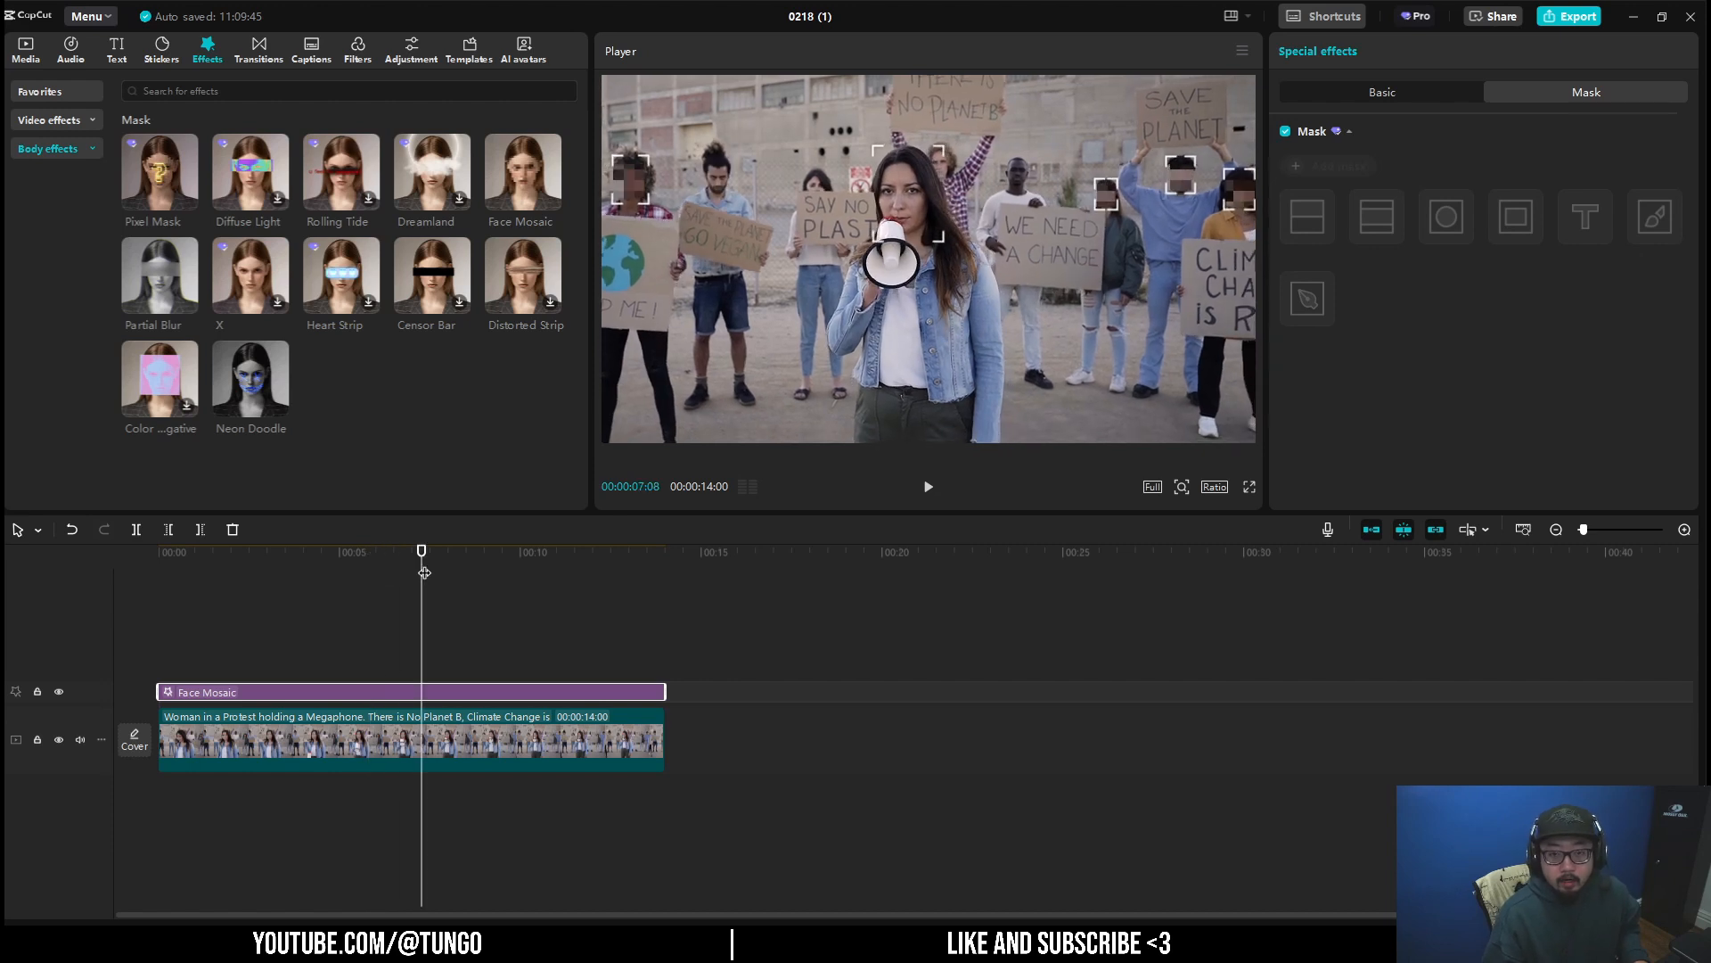
click(927, 485)
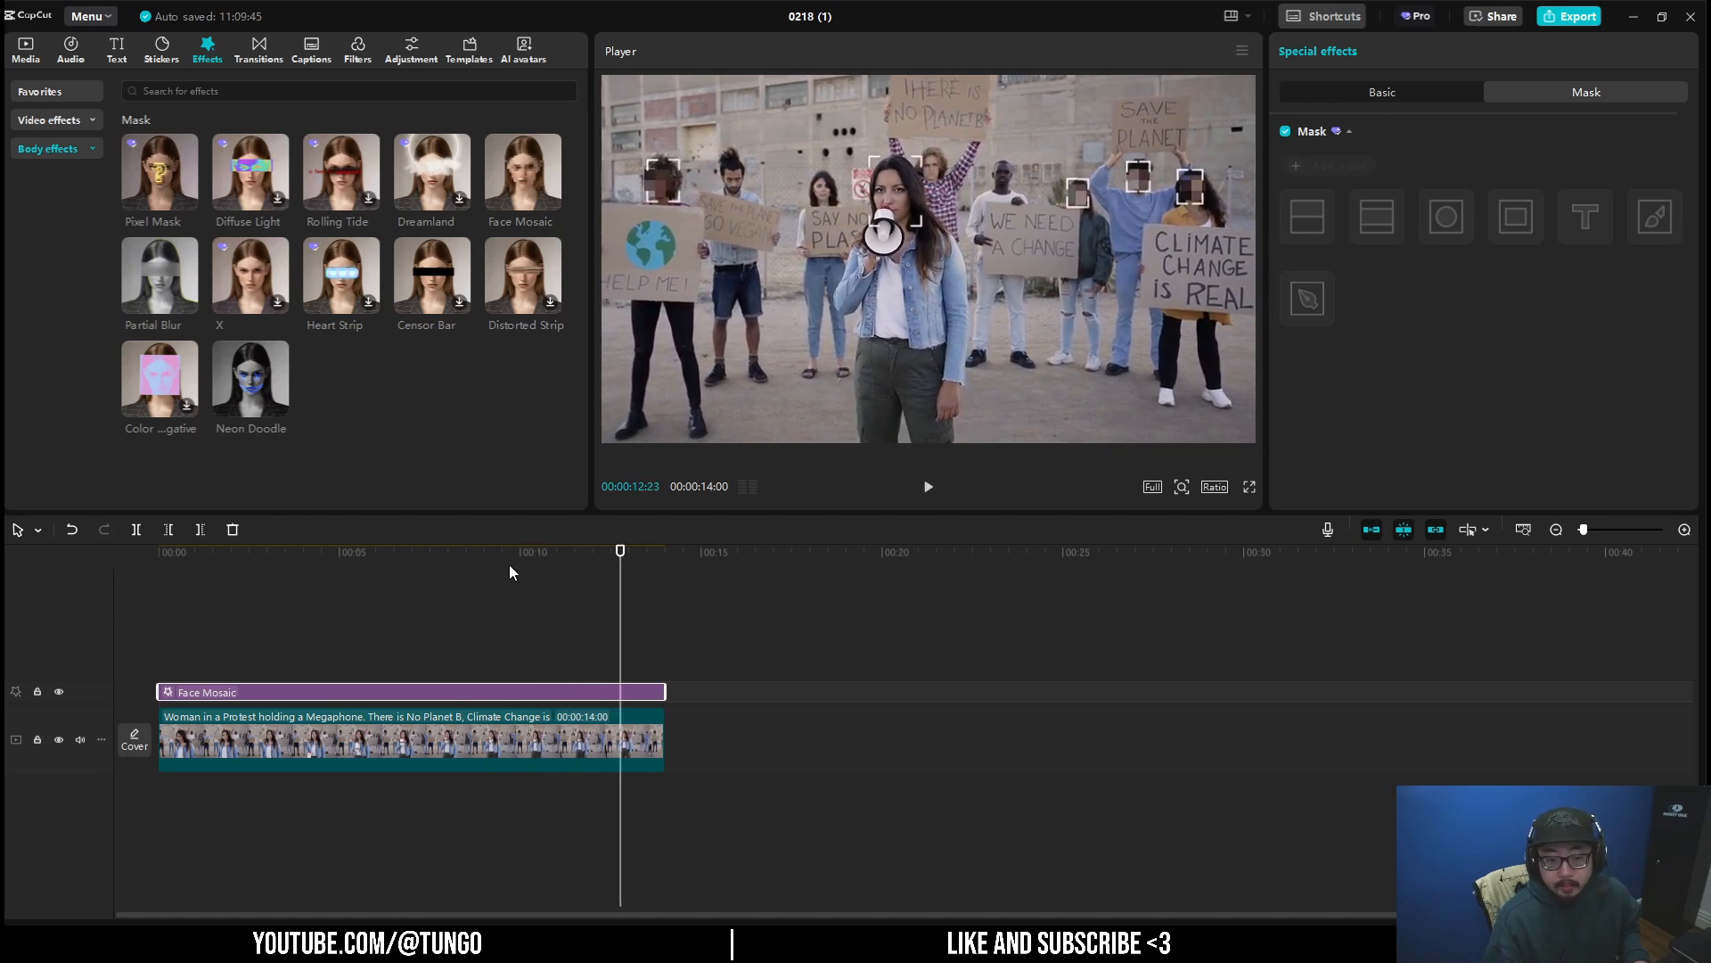
click(308, 551)
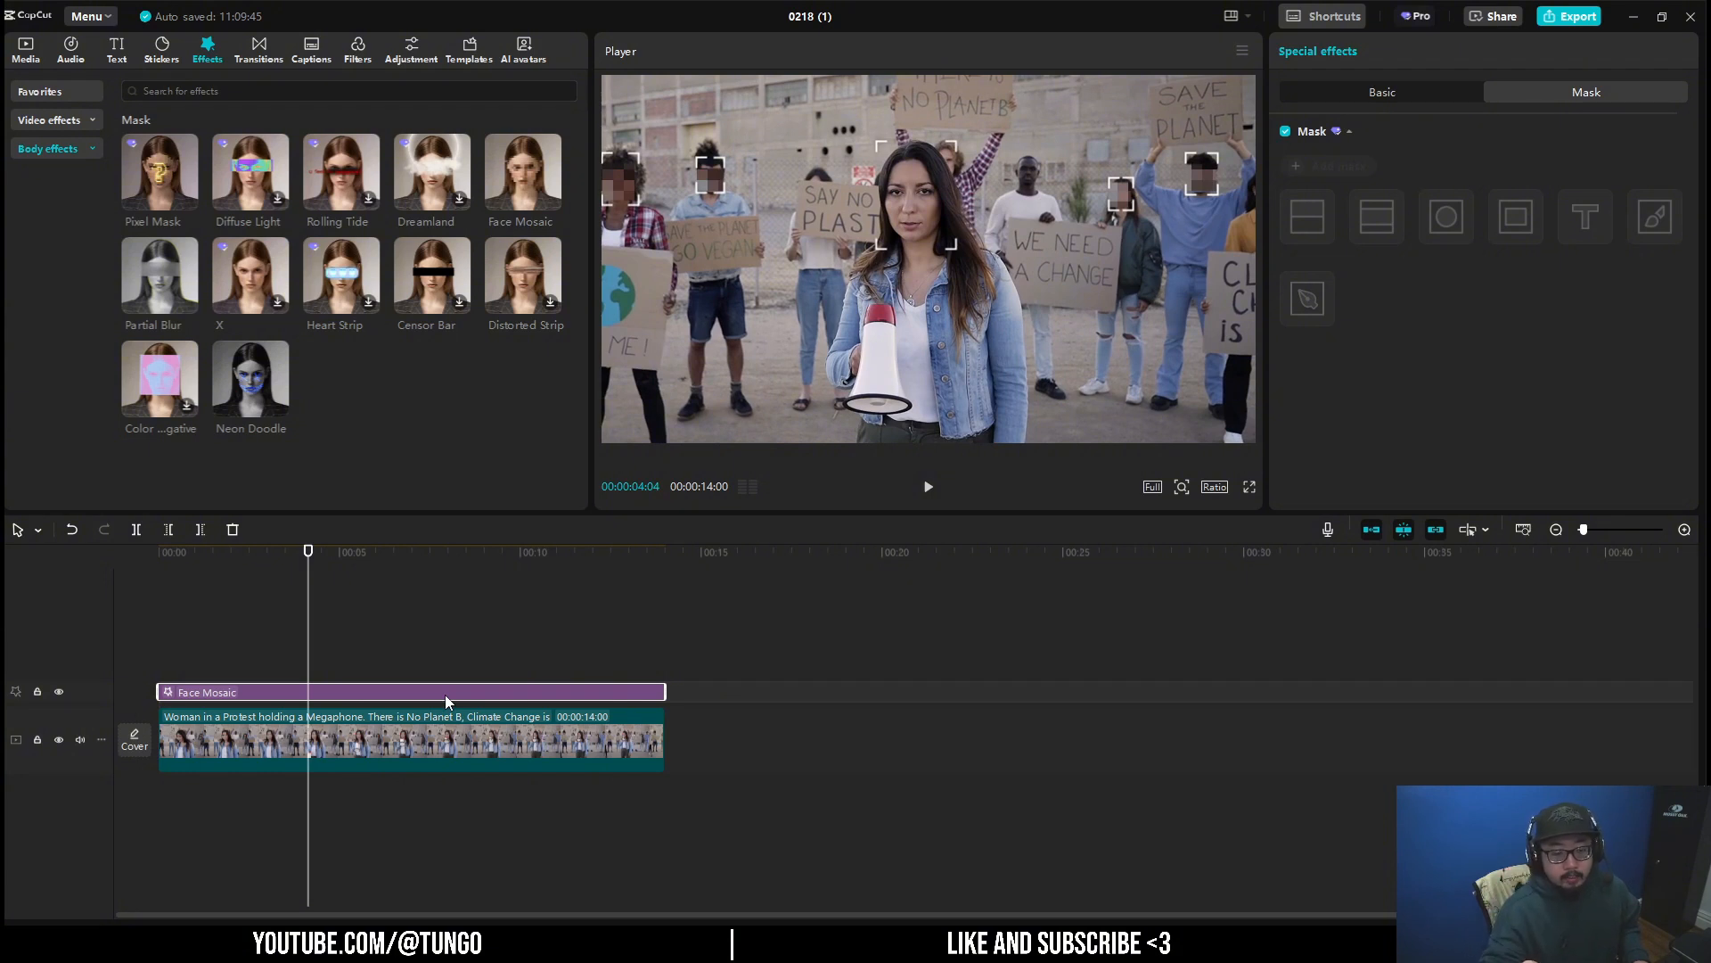
mouse_move(470, 816)
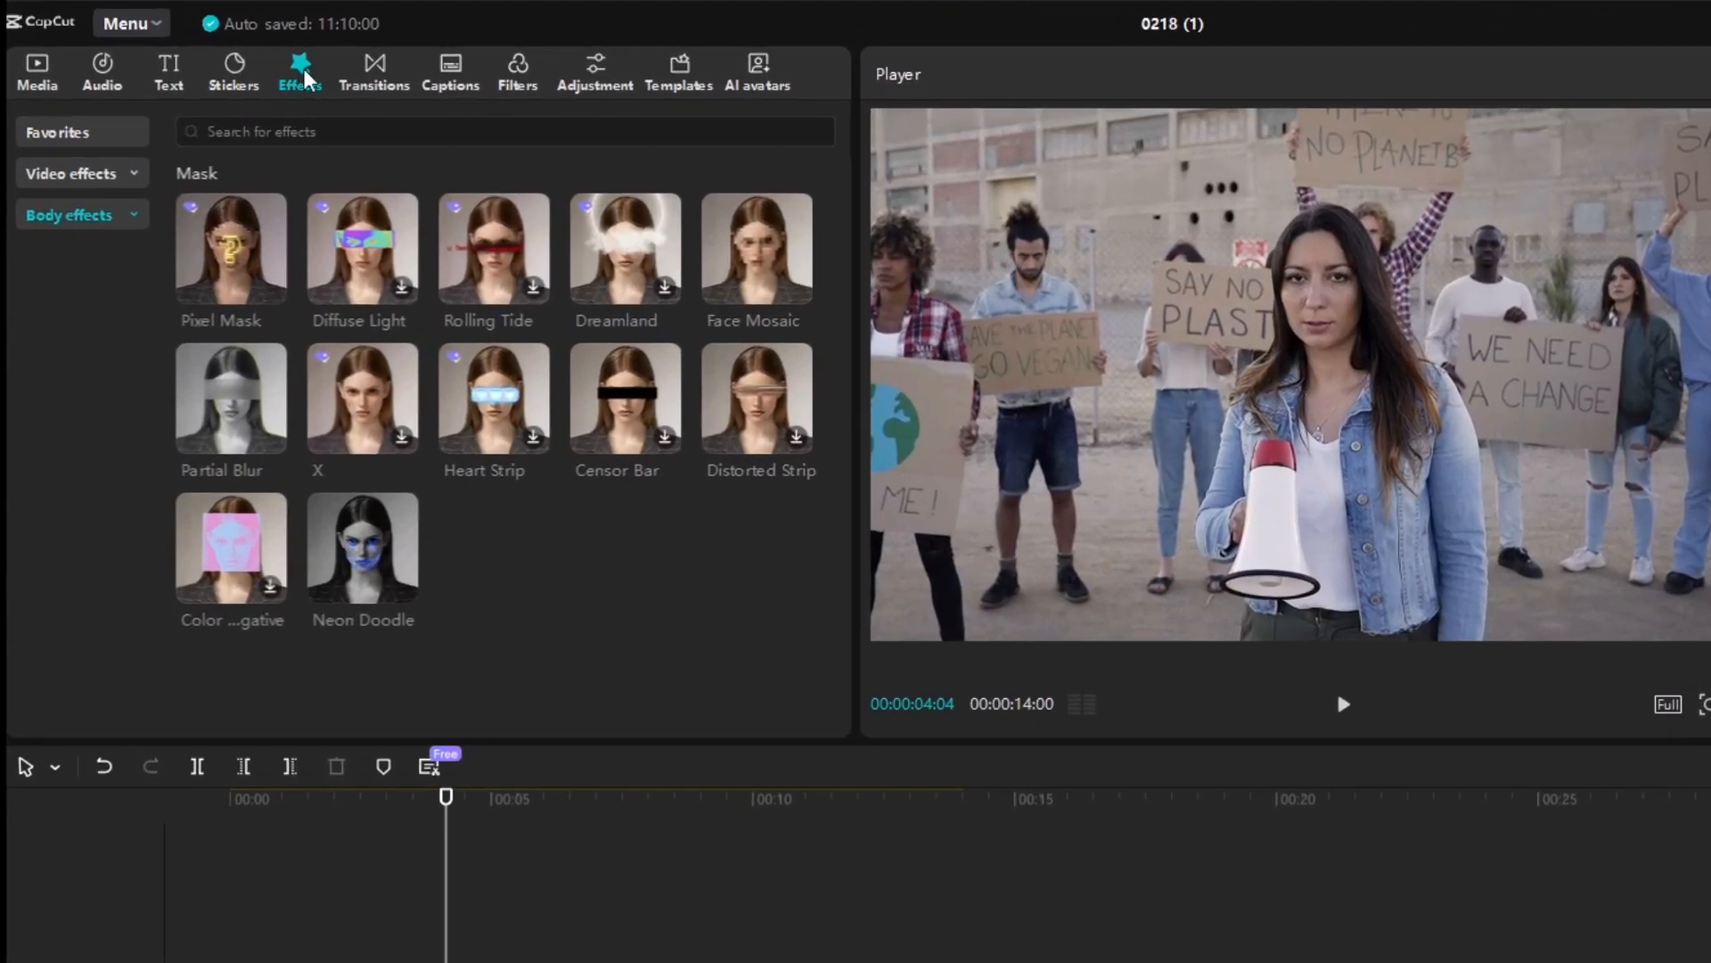
- Search video effects for 'blur', preview the Blur effect, and add it to the project
click(69, 174)
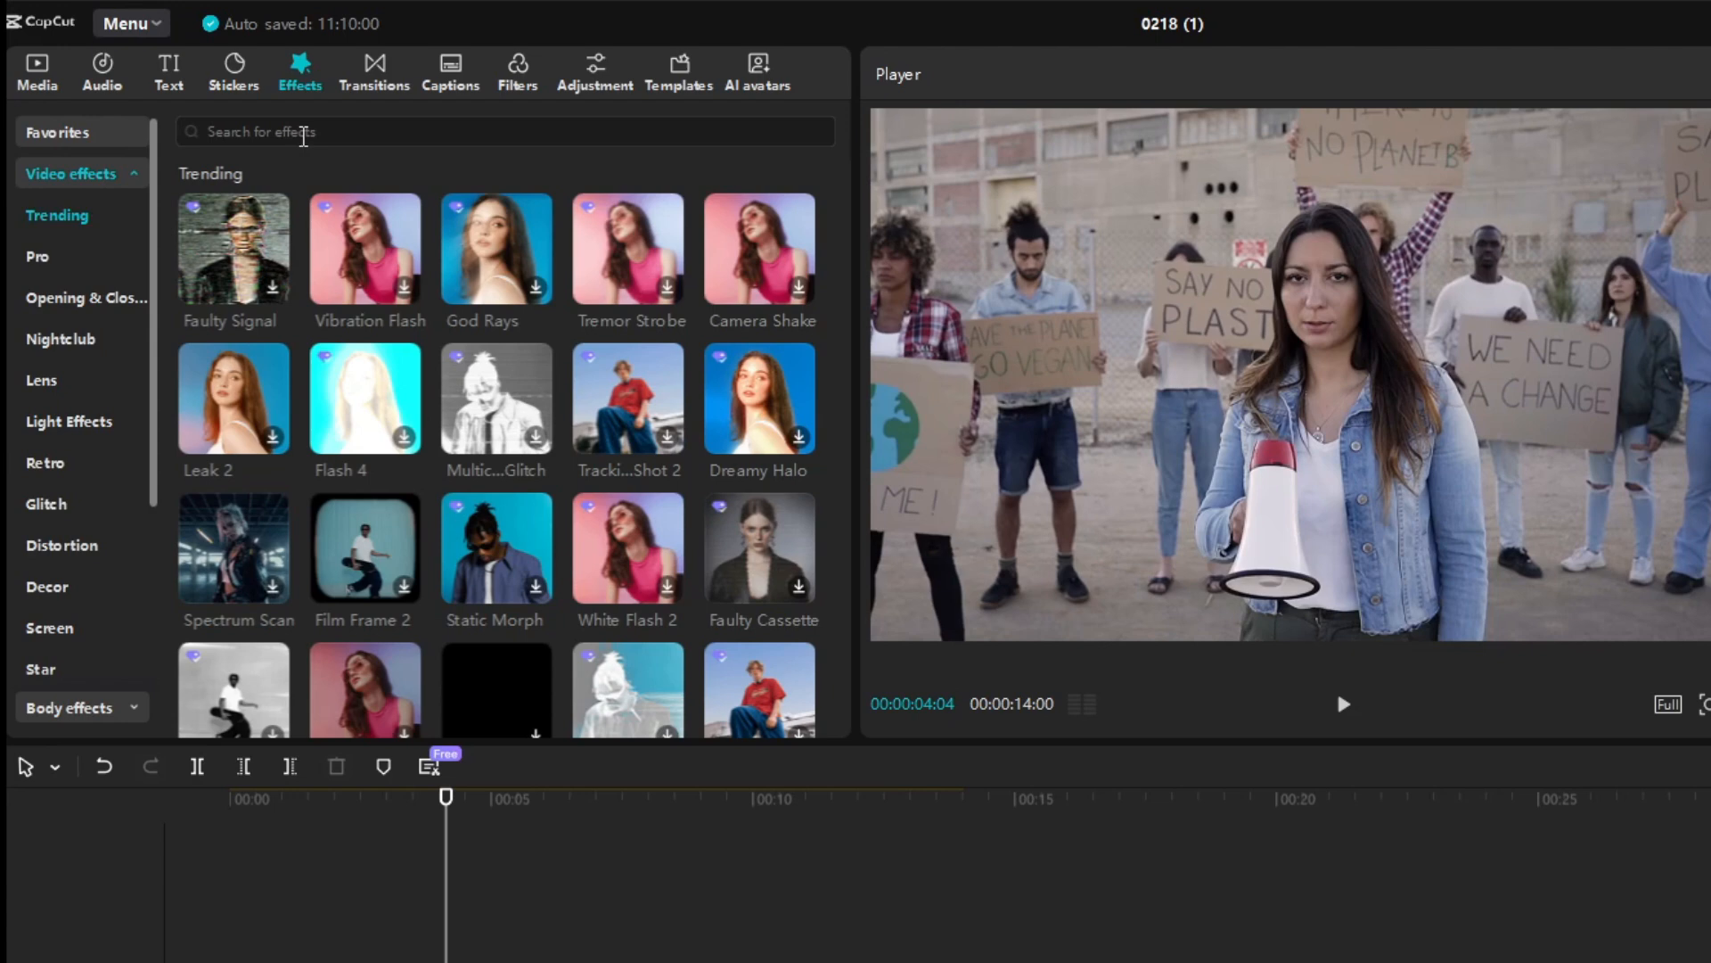
text(blur)
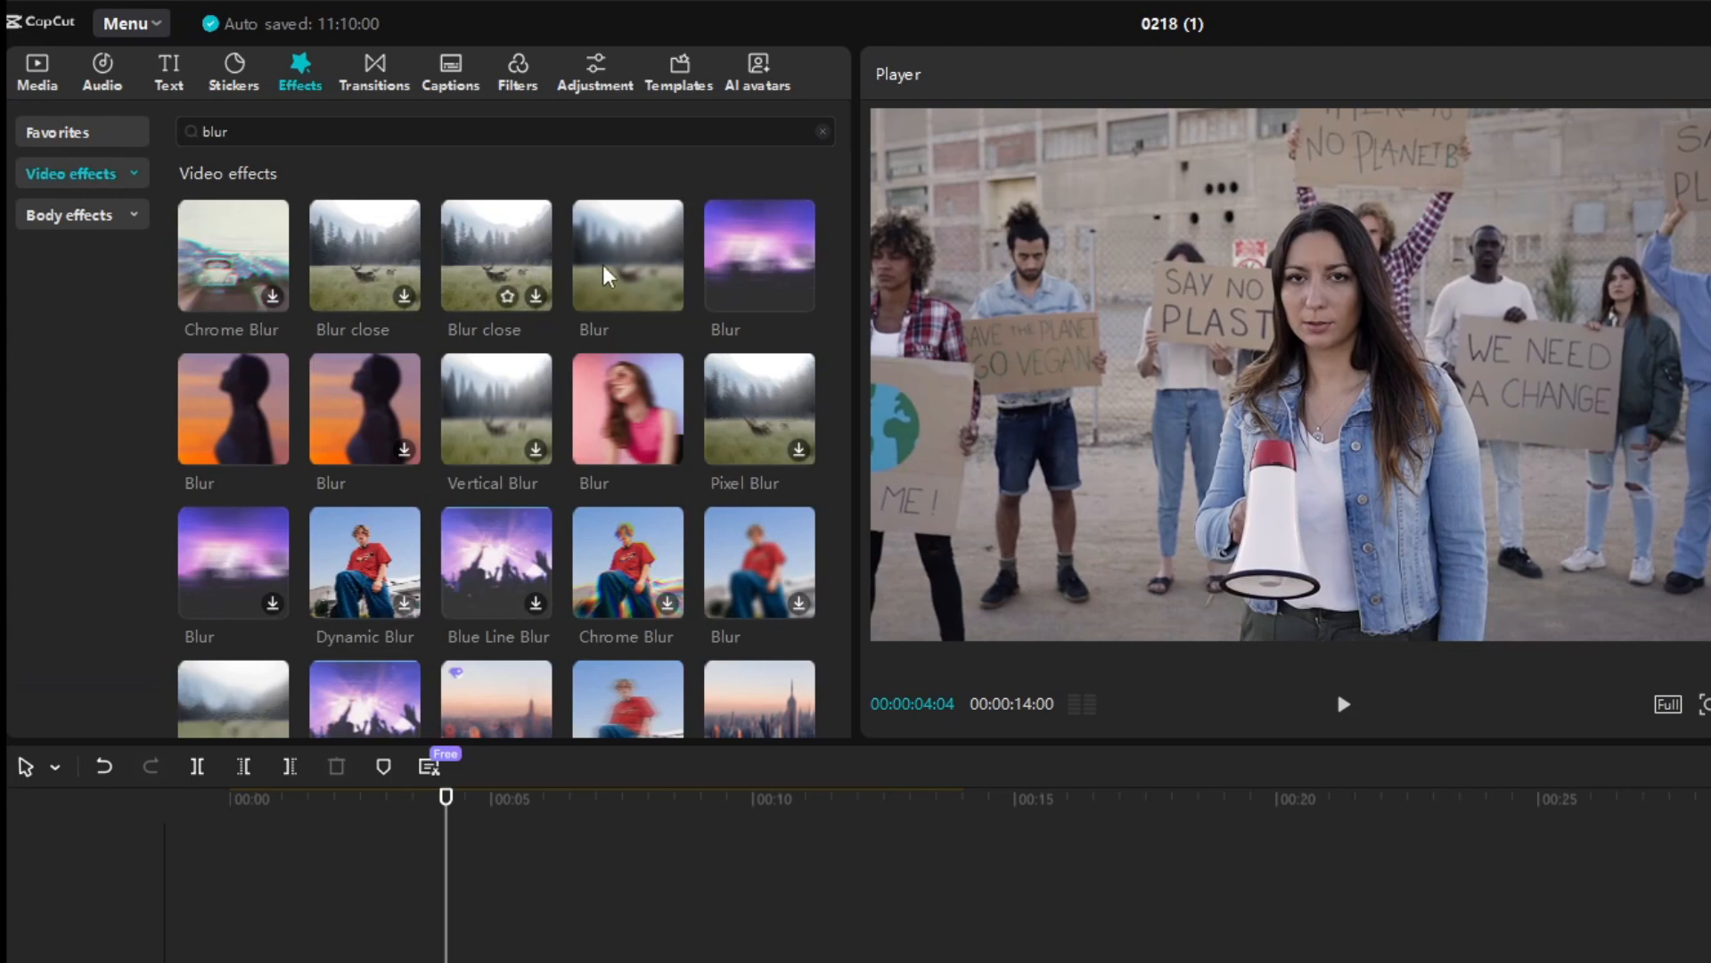
mouse_move(393, 418)
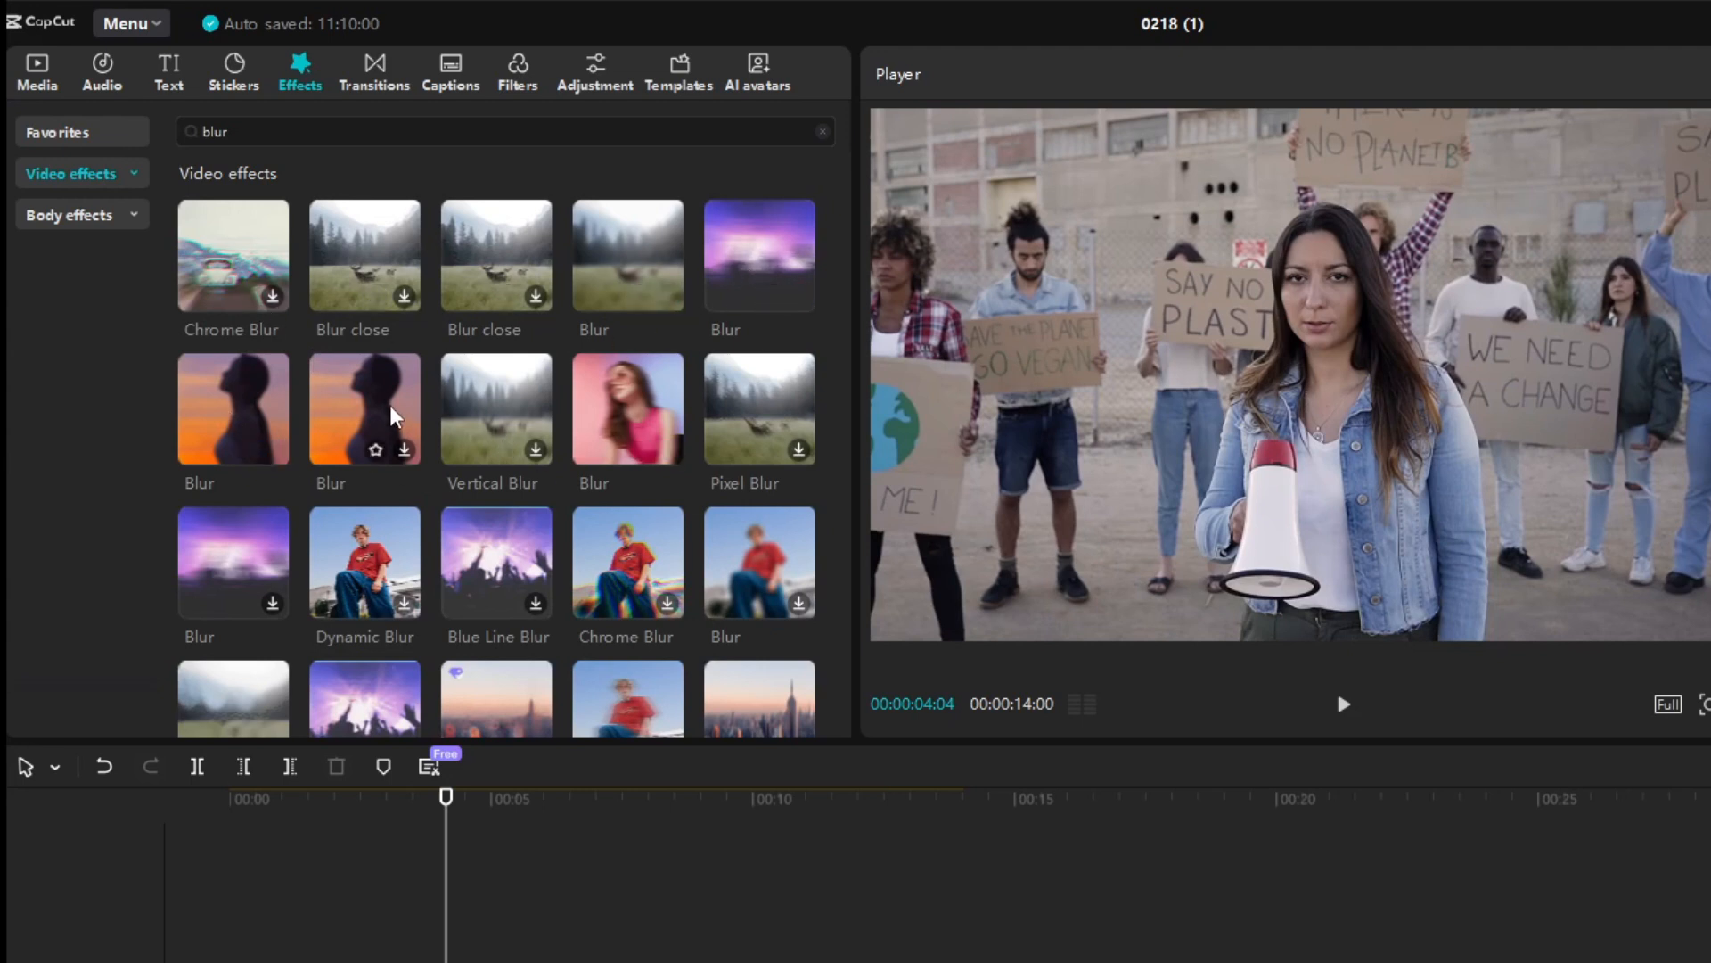
click(233, 408)
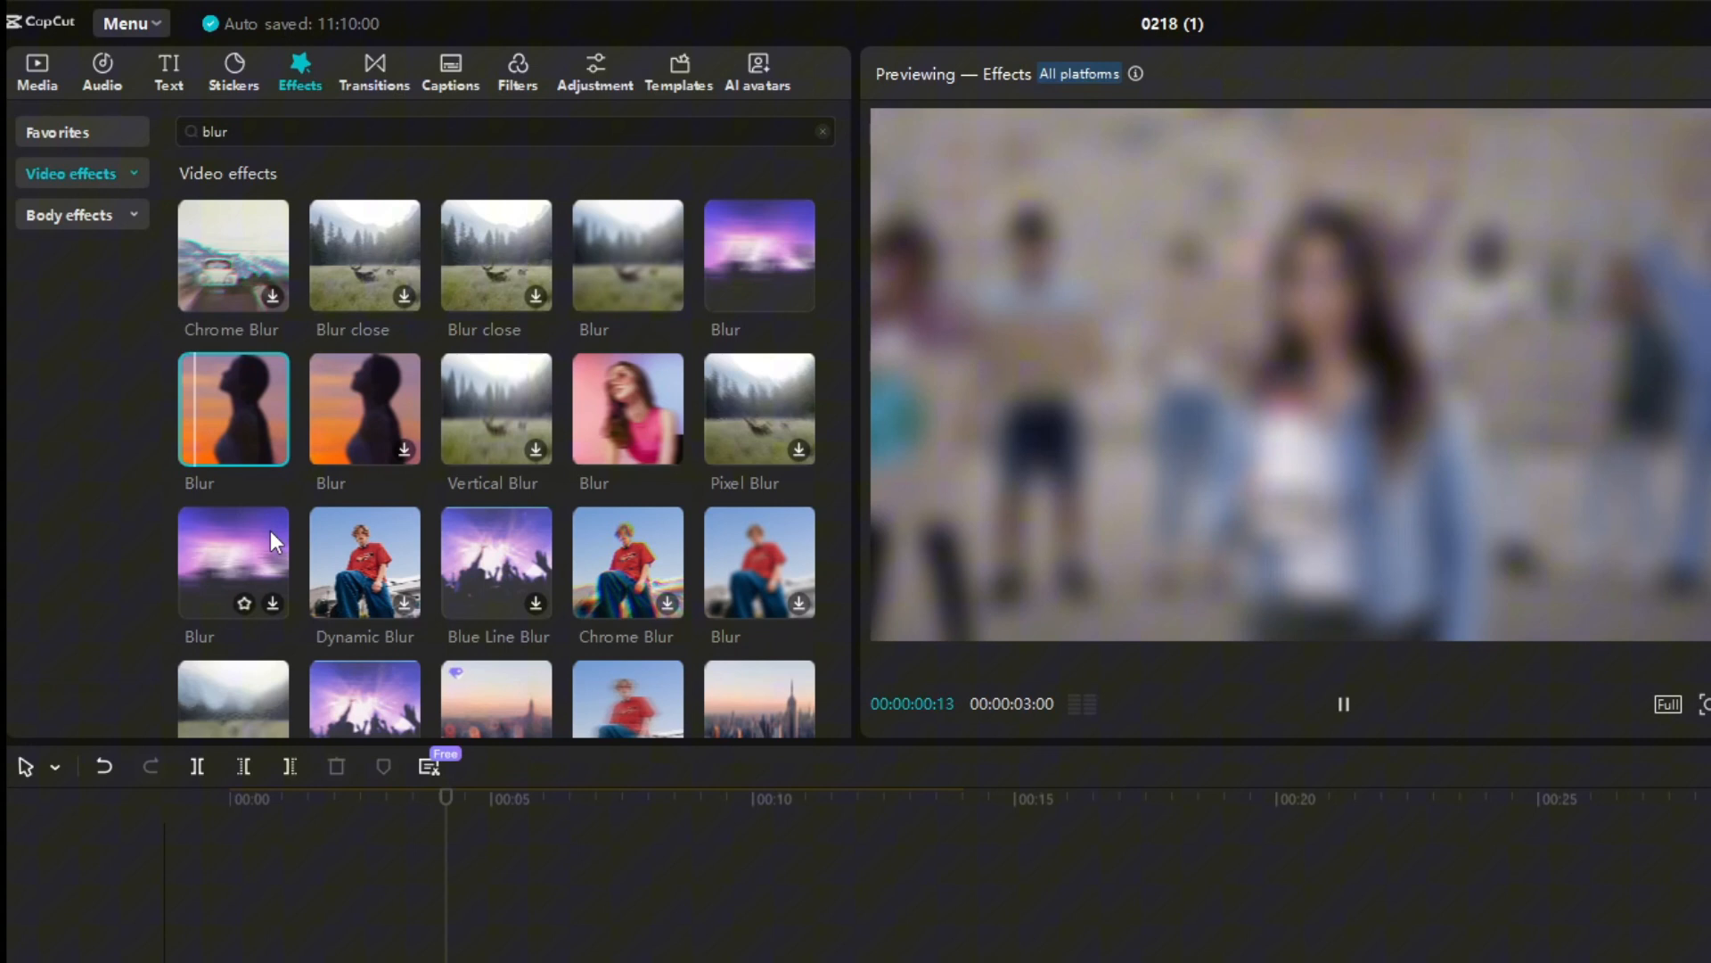
click(365, 408)
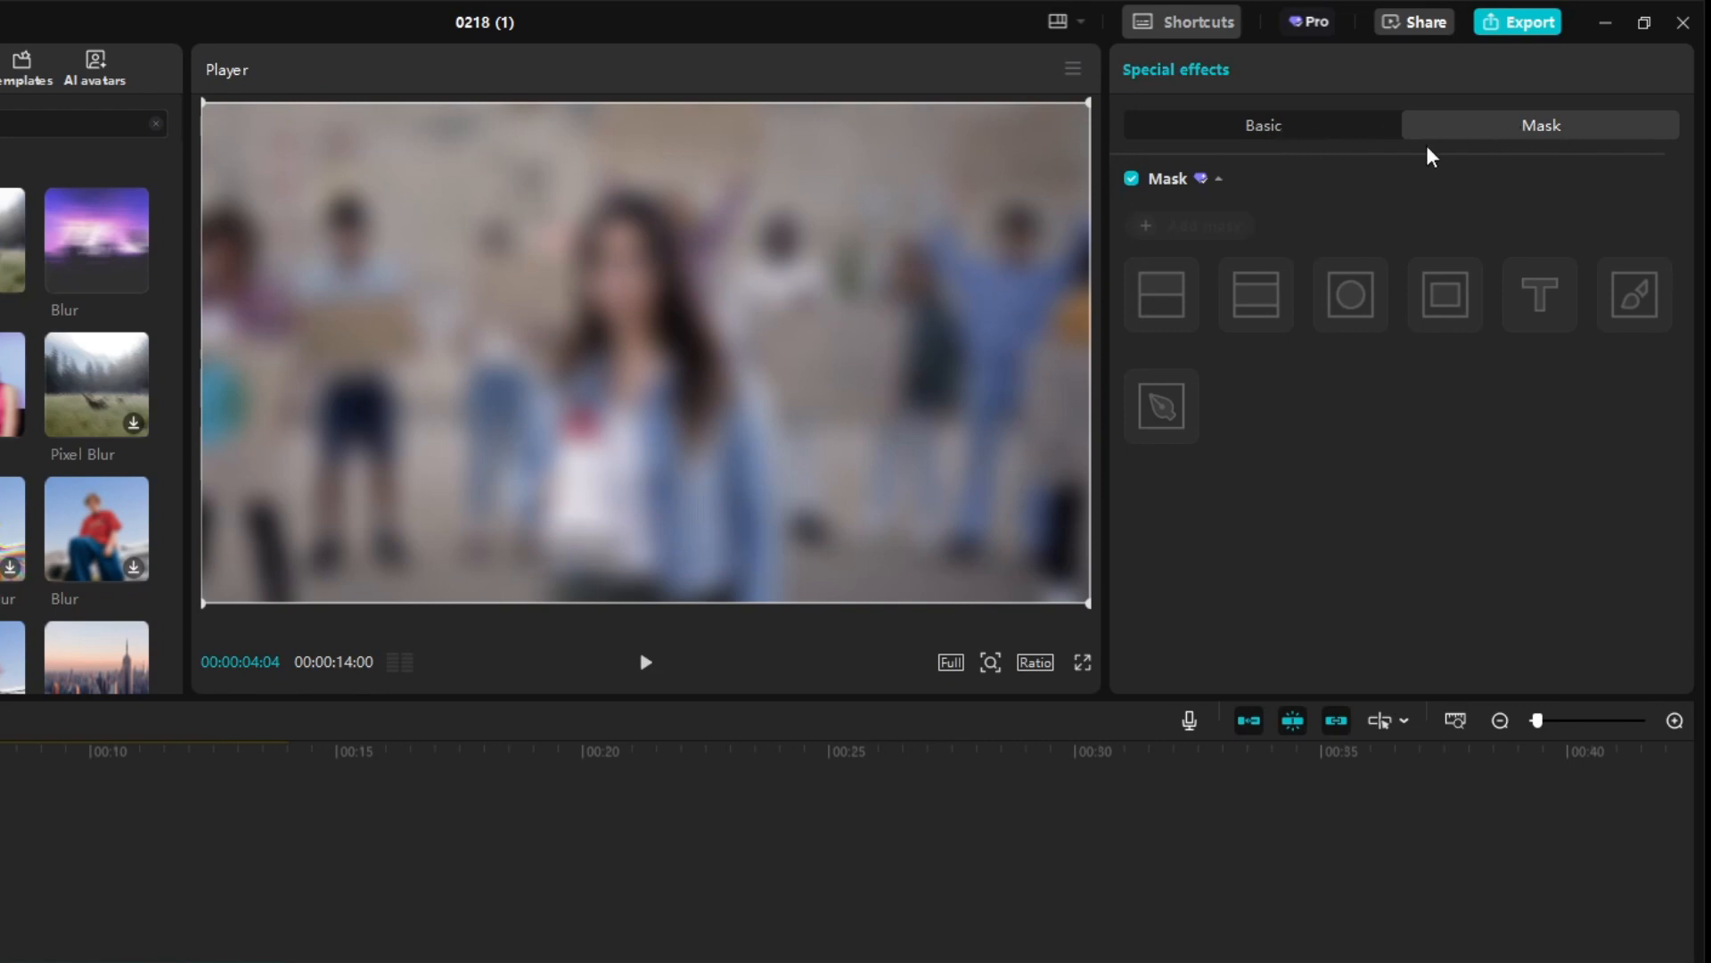
mouse_move(1533, 134)
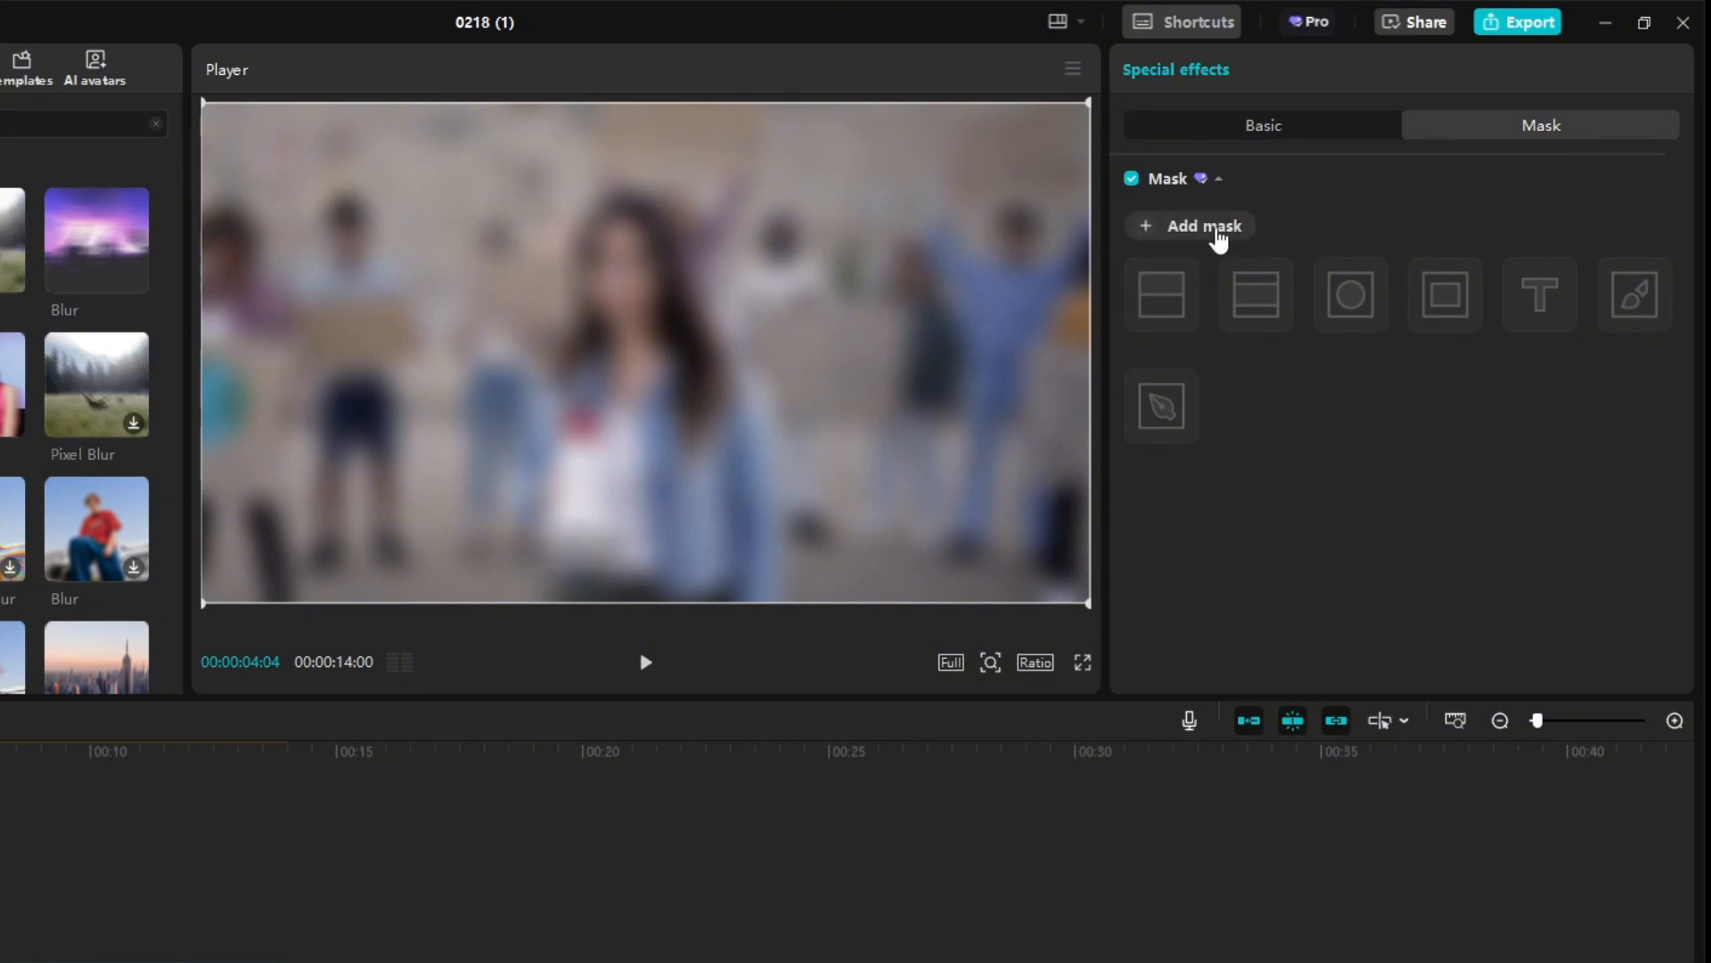
- Add a rectangle mask to the blur, shrink it, and place it over the megaphone woman's face
click(1443, 295)
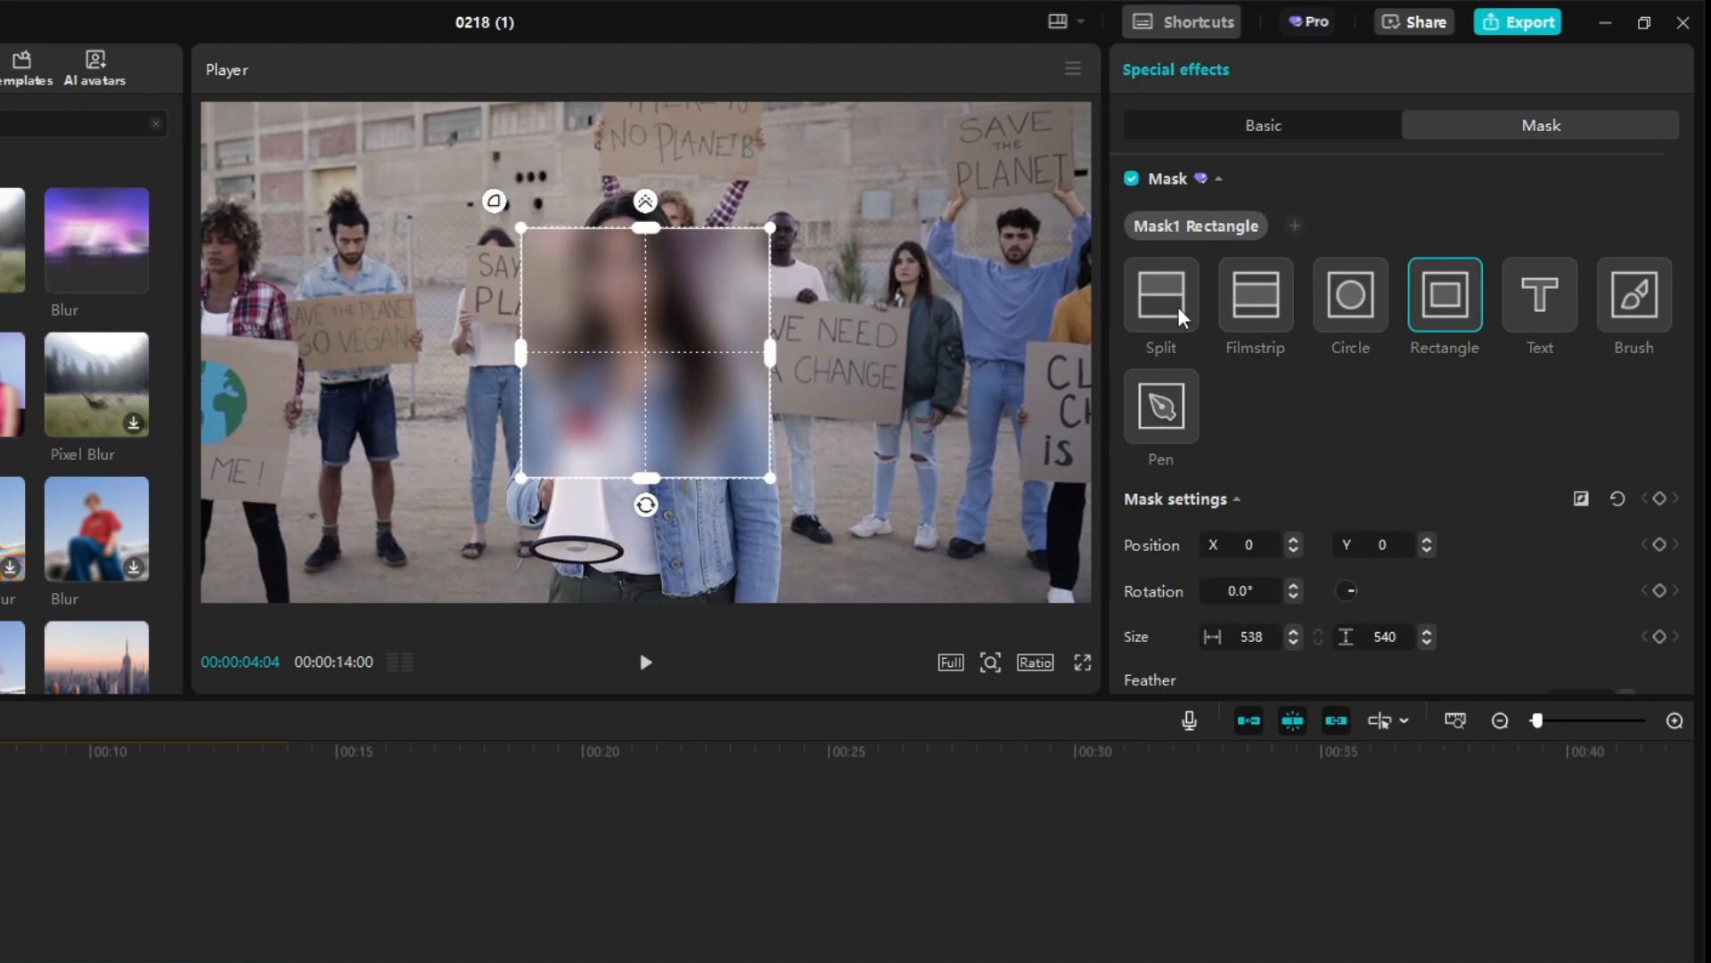
mouse_move(750, 325)
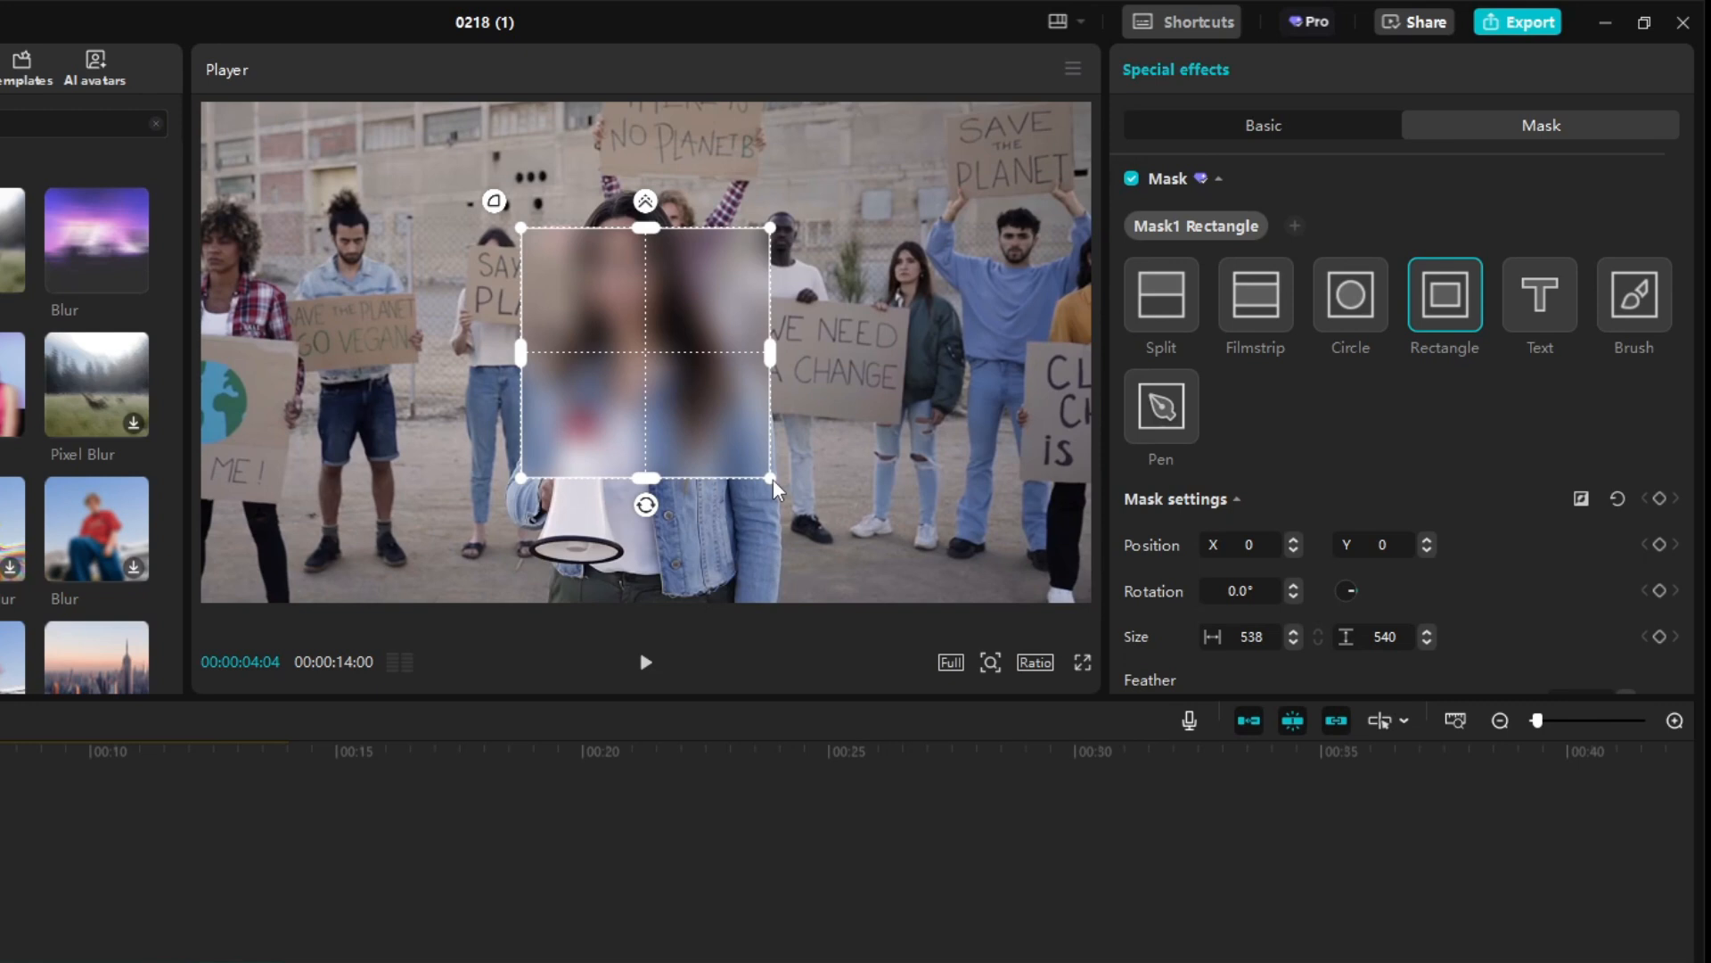
drag(770, 476, 690, 399)
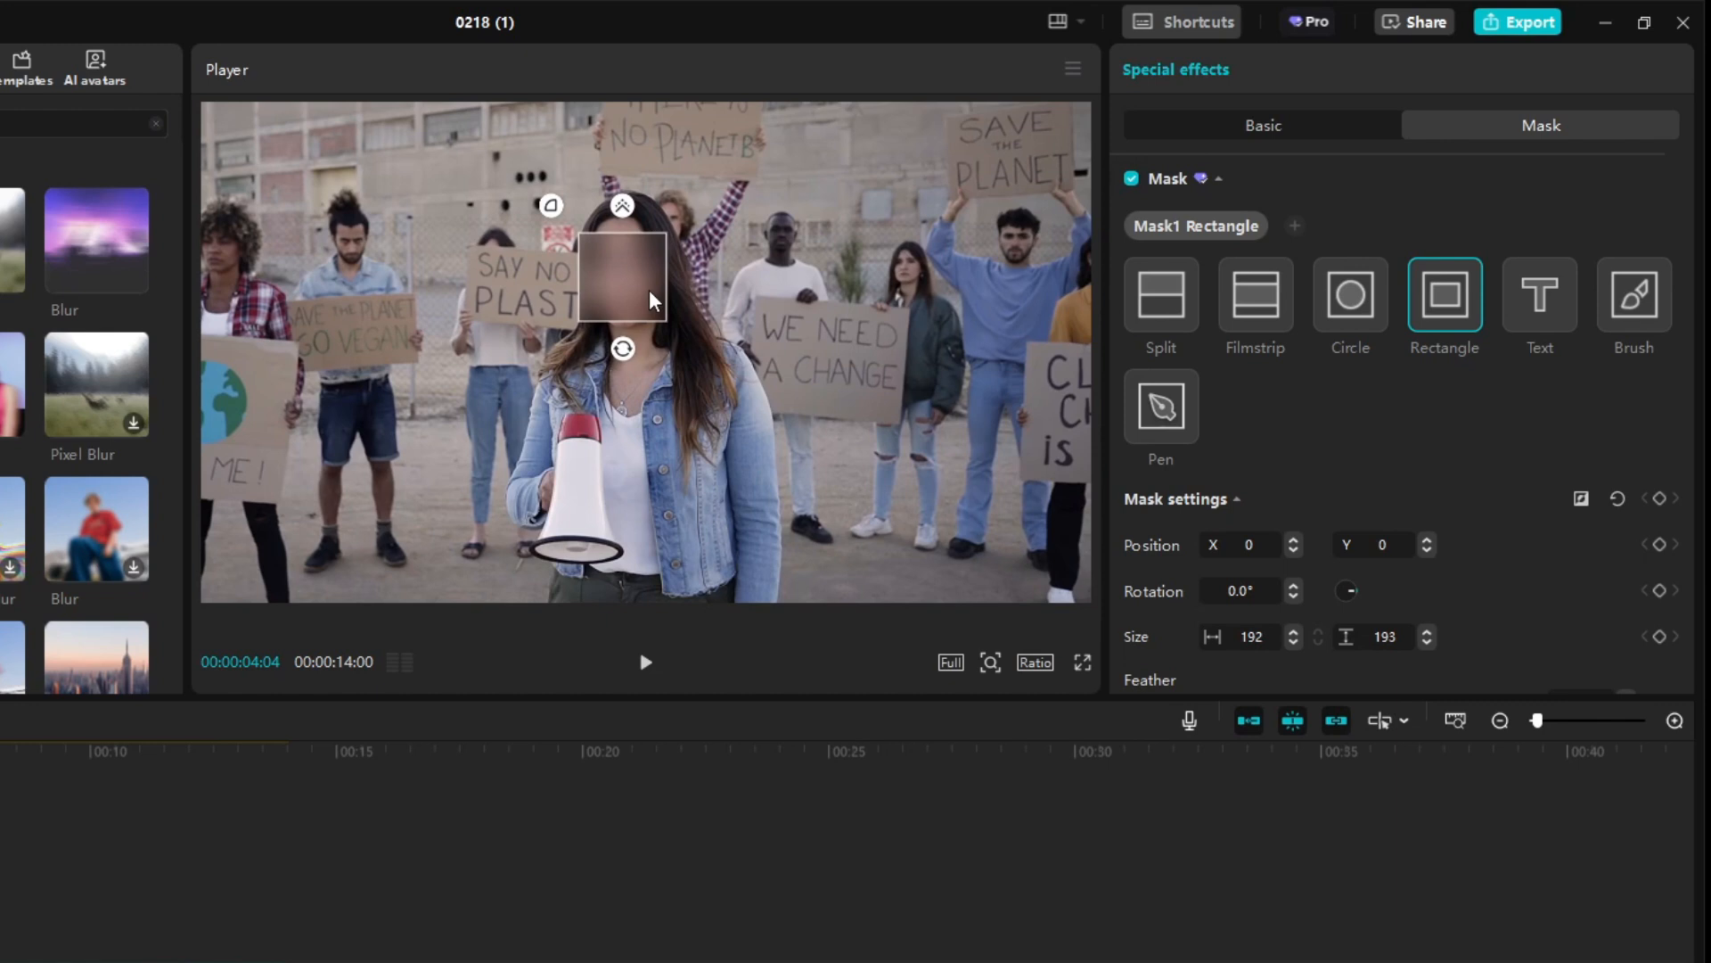
drag(650, 301, 737, 458)
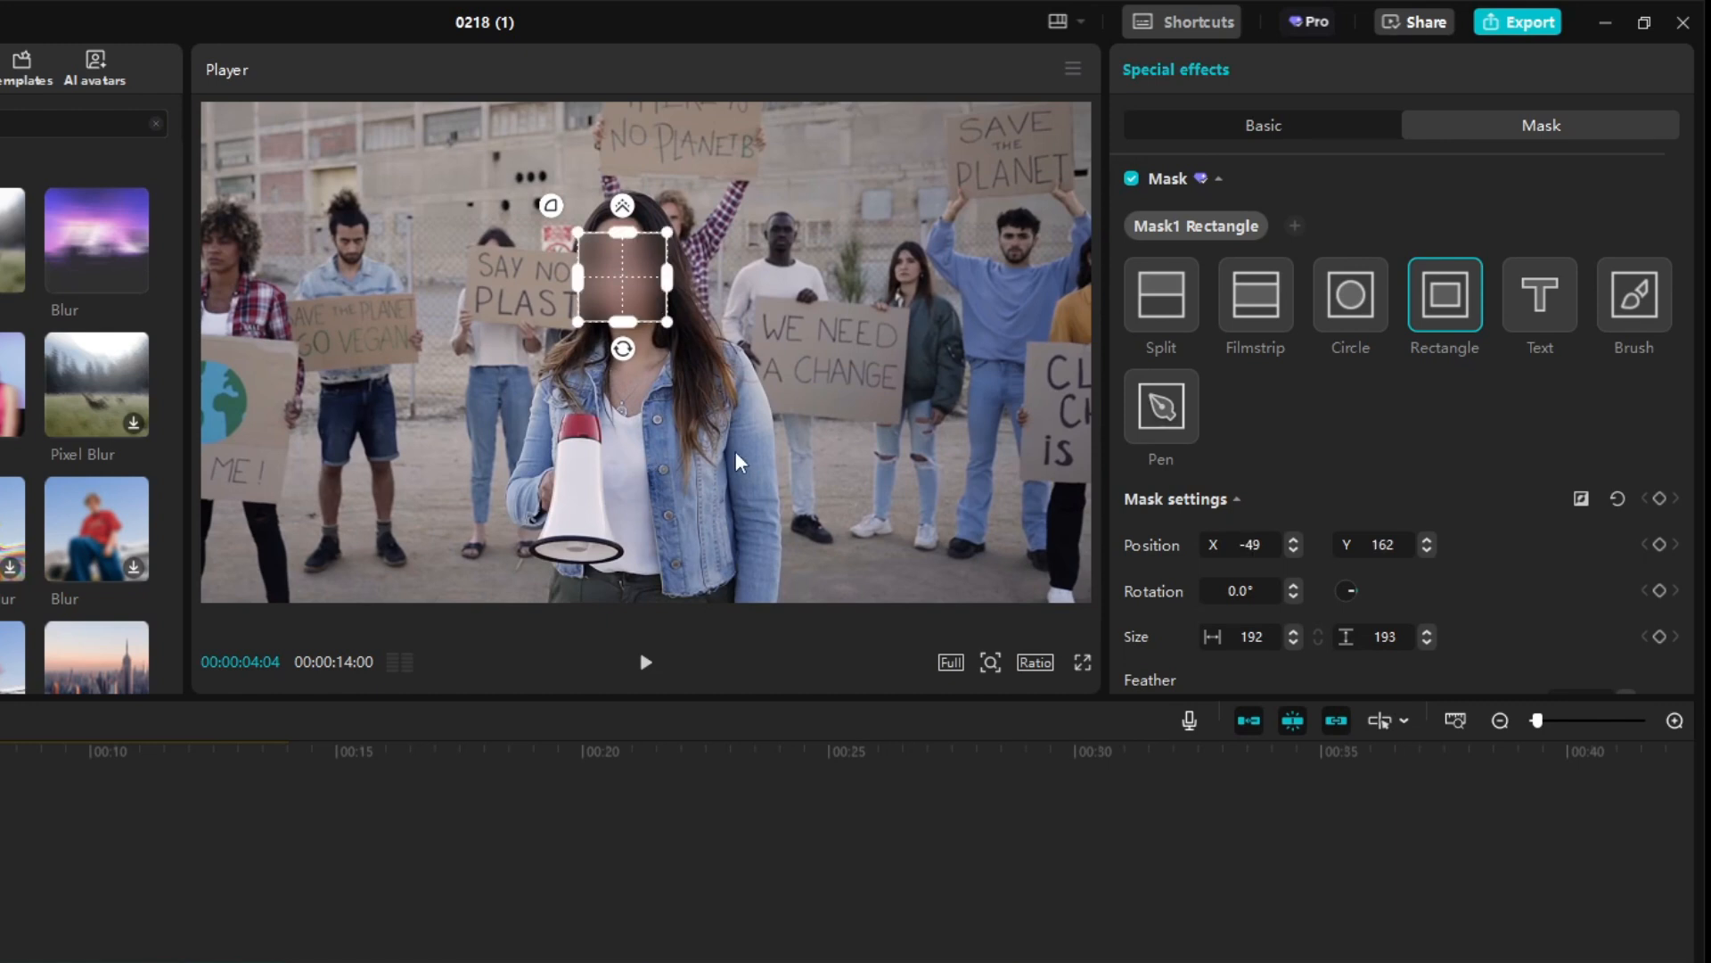
click(644, 661)
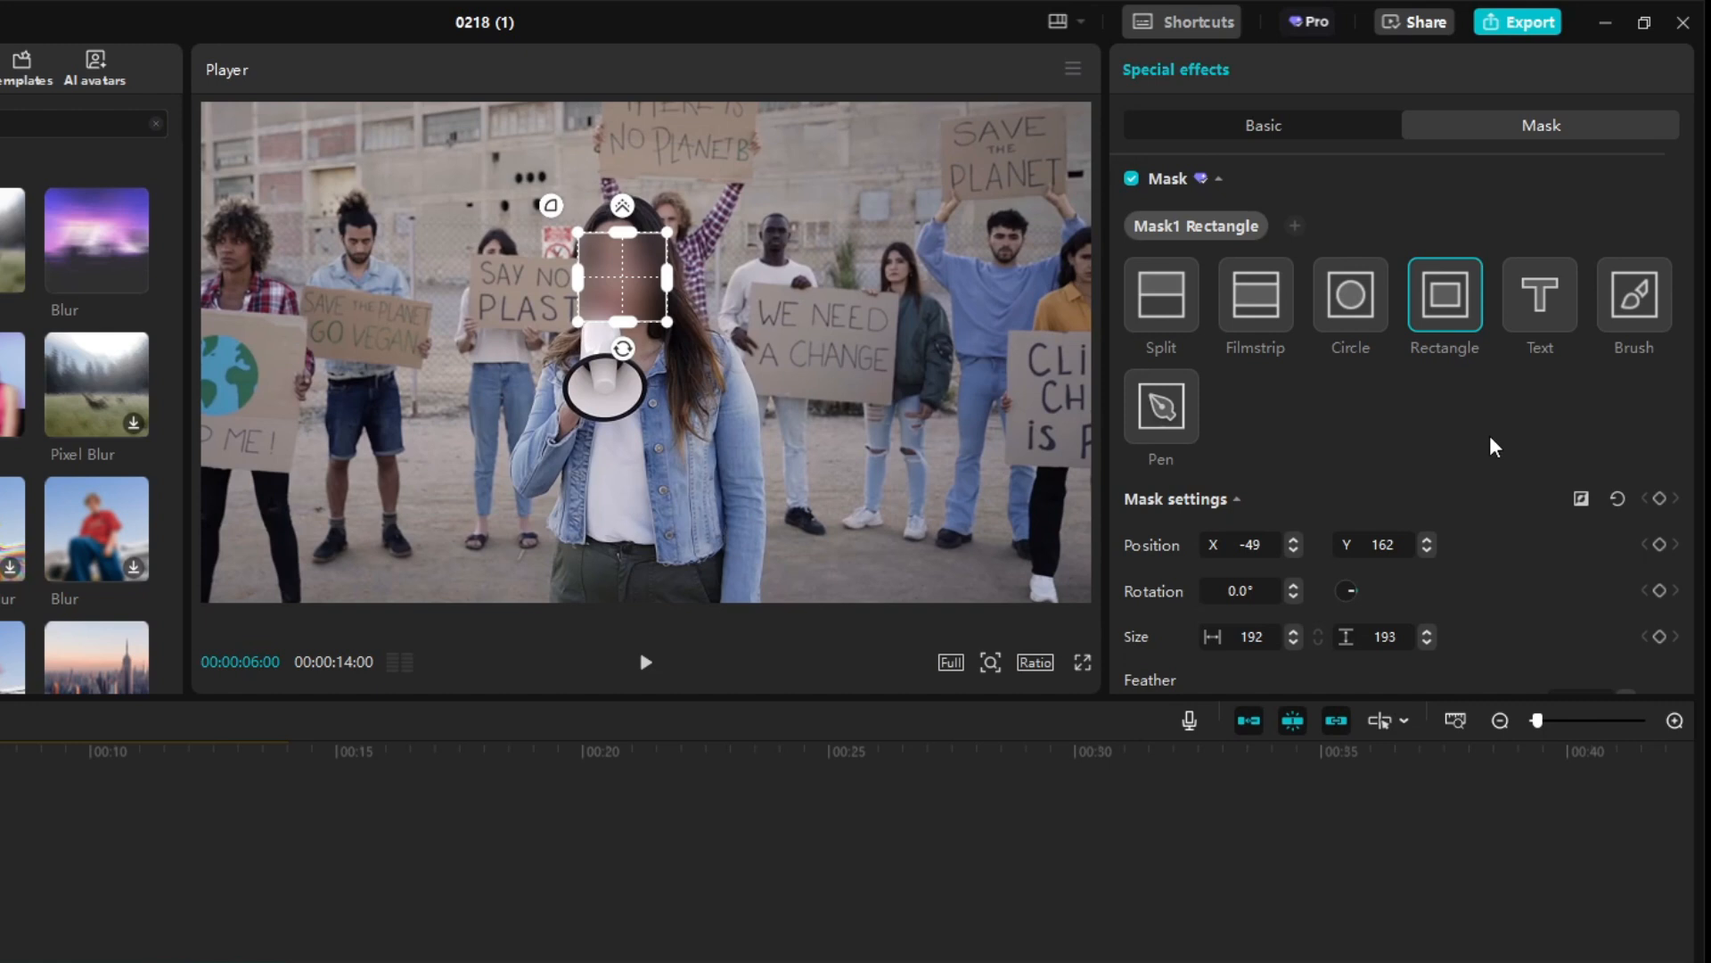
- Start mask tracking with Direction Both so the blur box follows her face
scroll(down, 3)
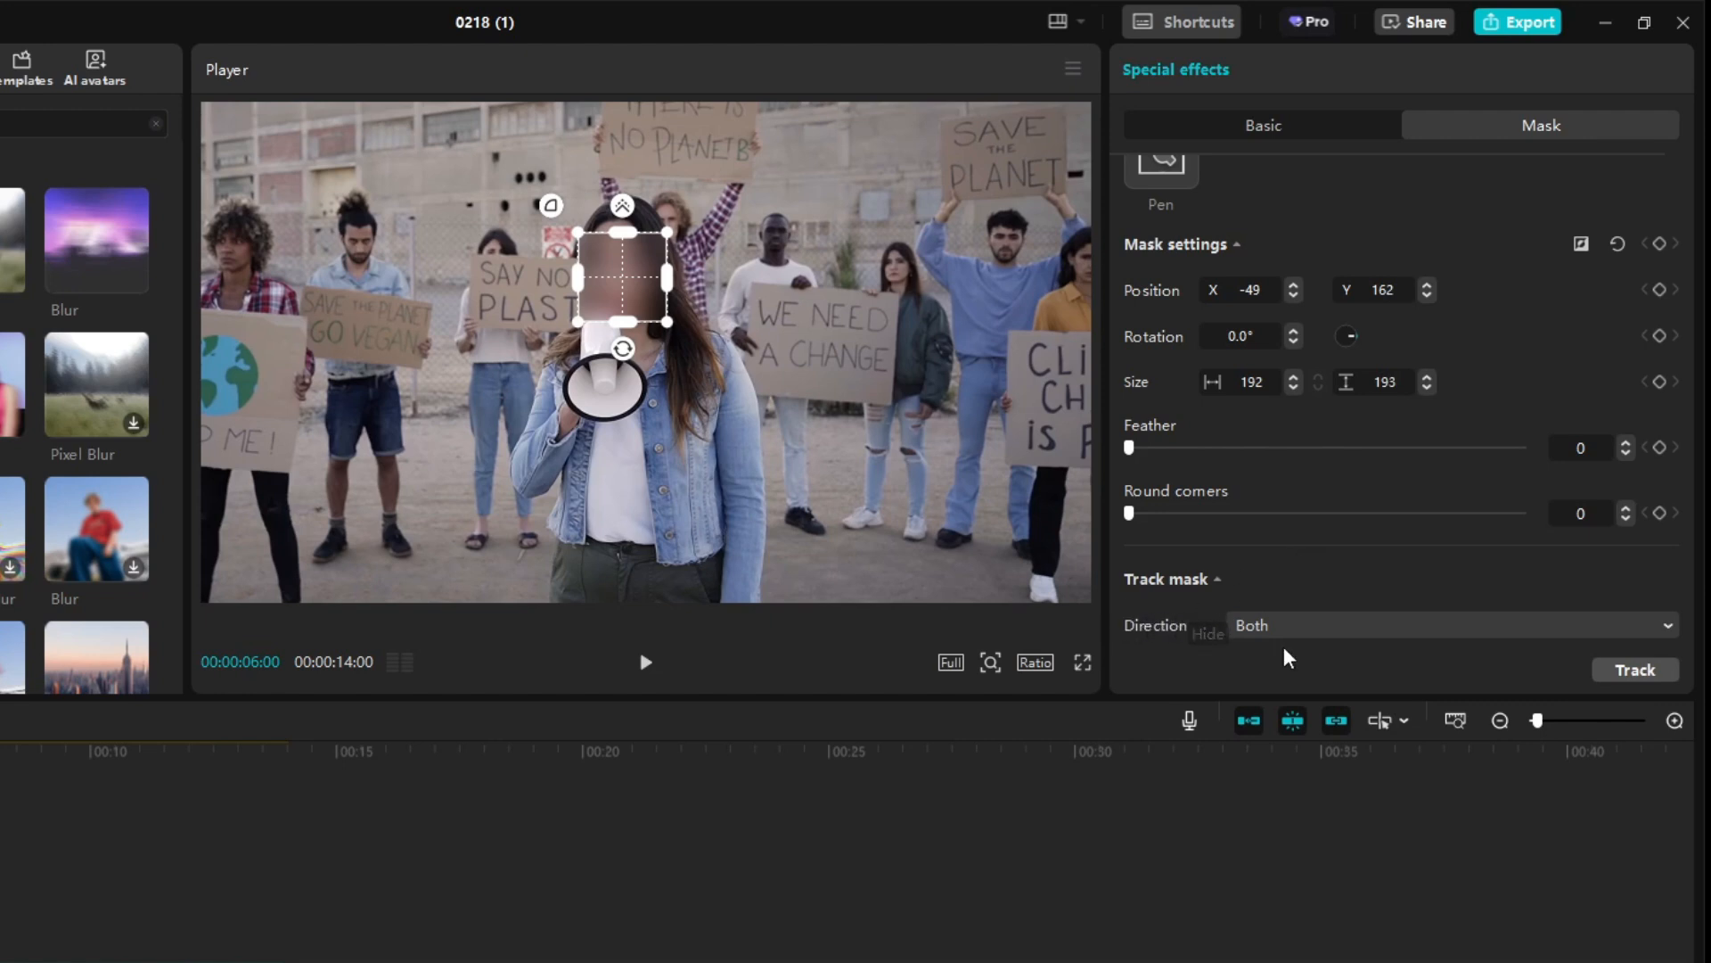
click(1634, 670)
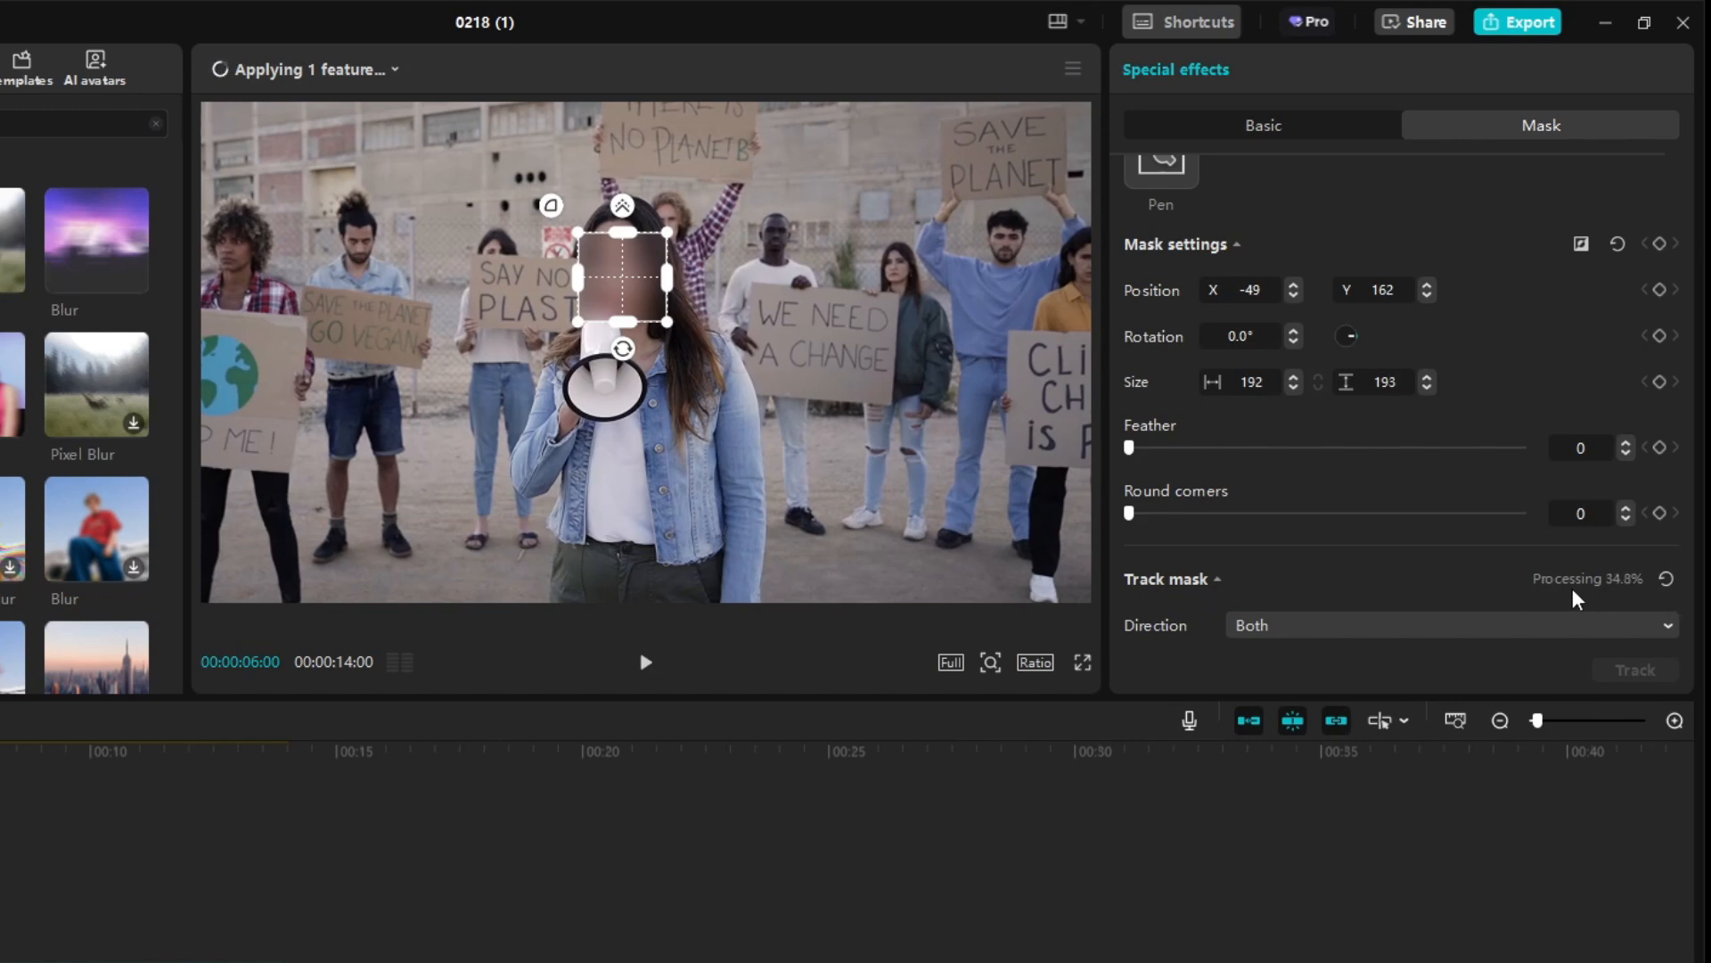
mouse_move(1625, 599)
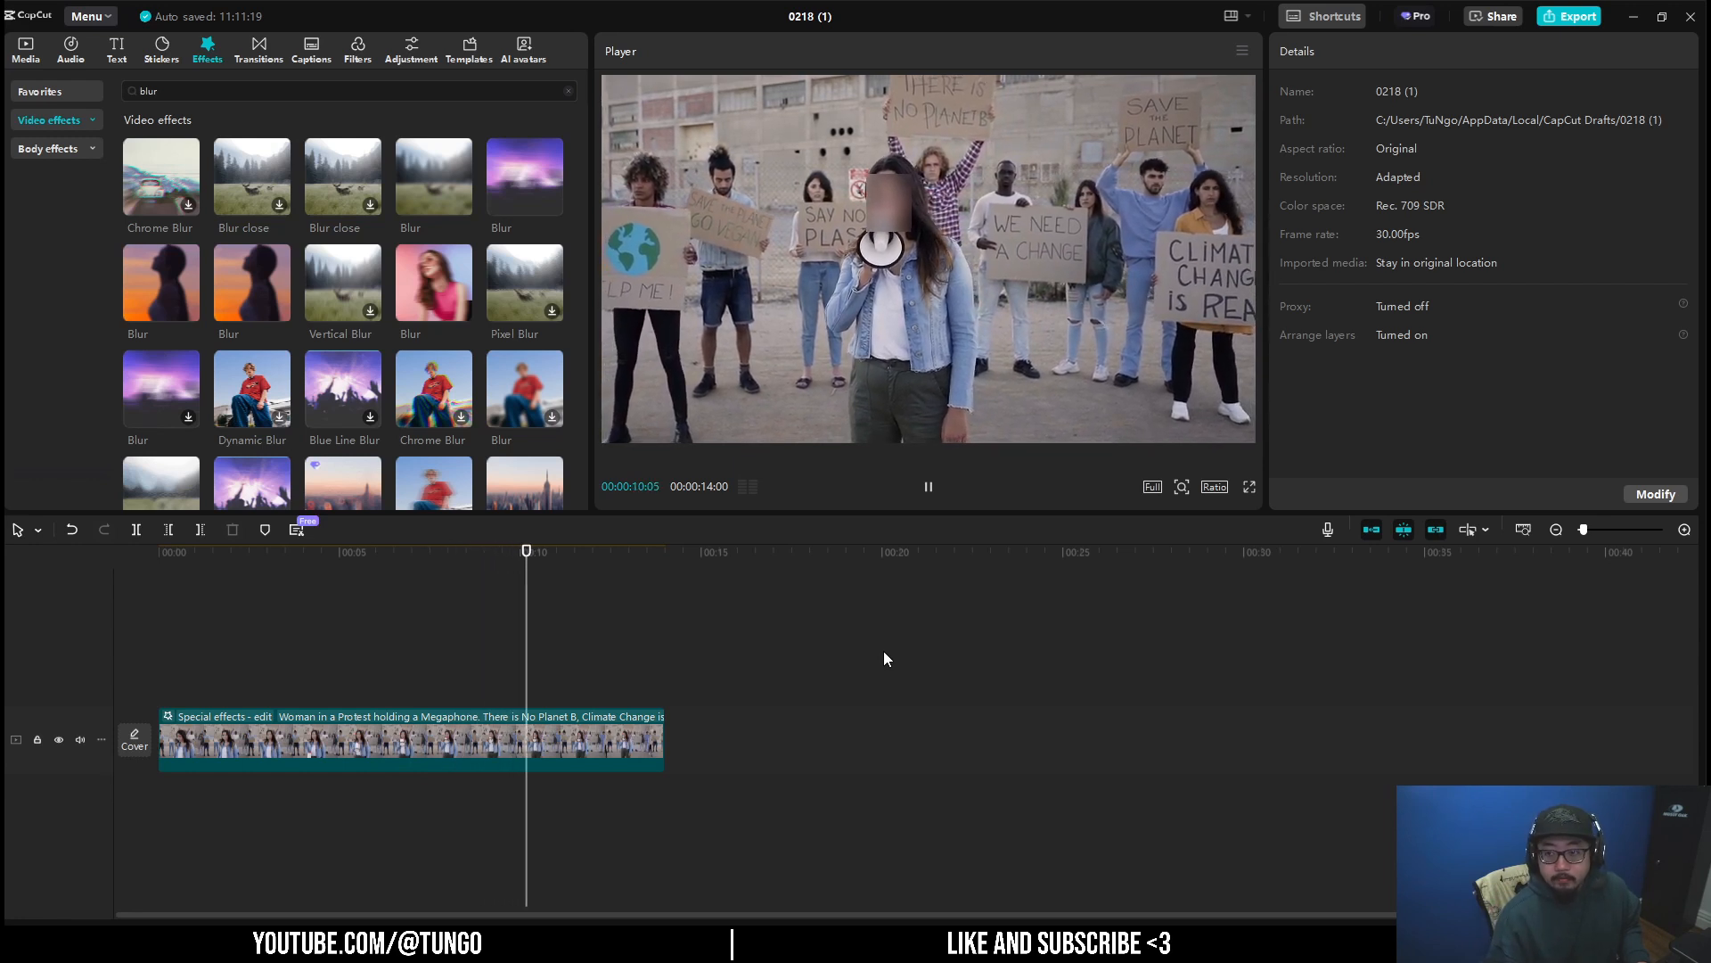
- Add a Blur with a small rectangle mask over the vegan-sign man's face and track it
click(599, 551)
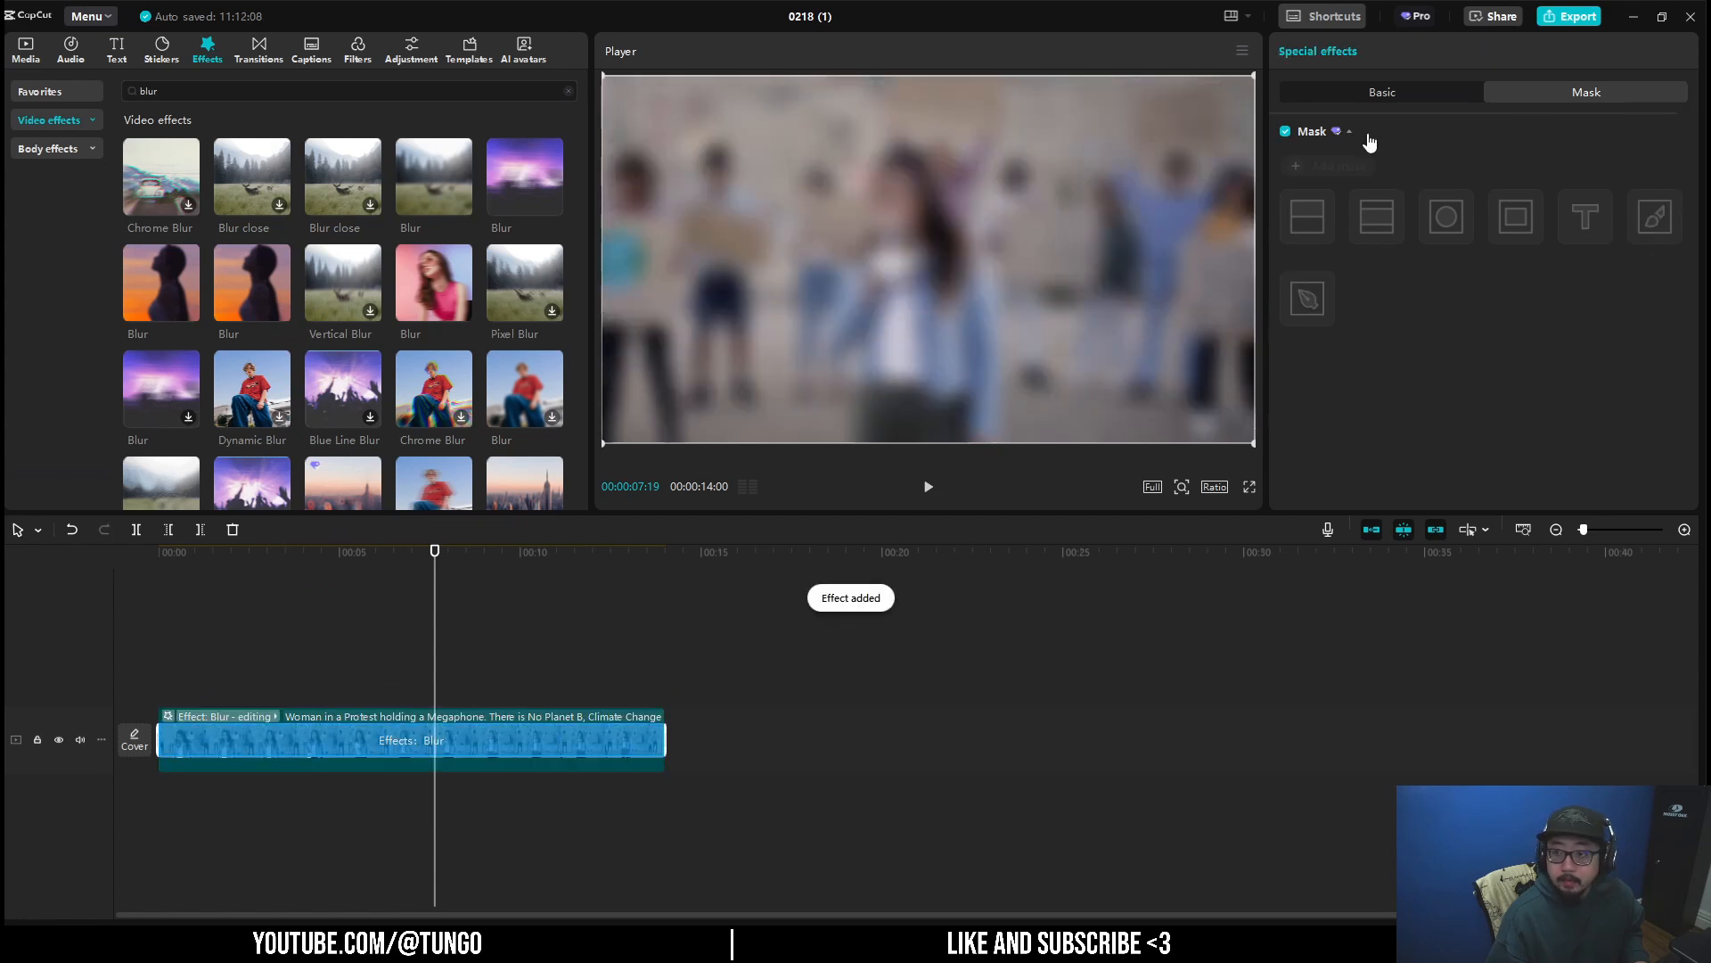
click(1515, 215)
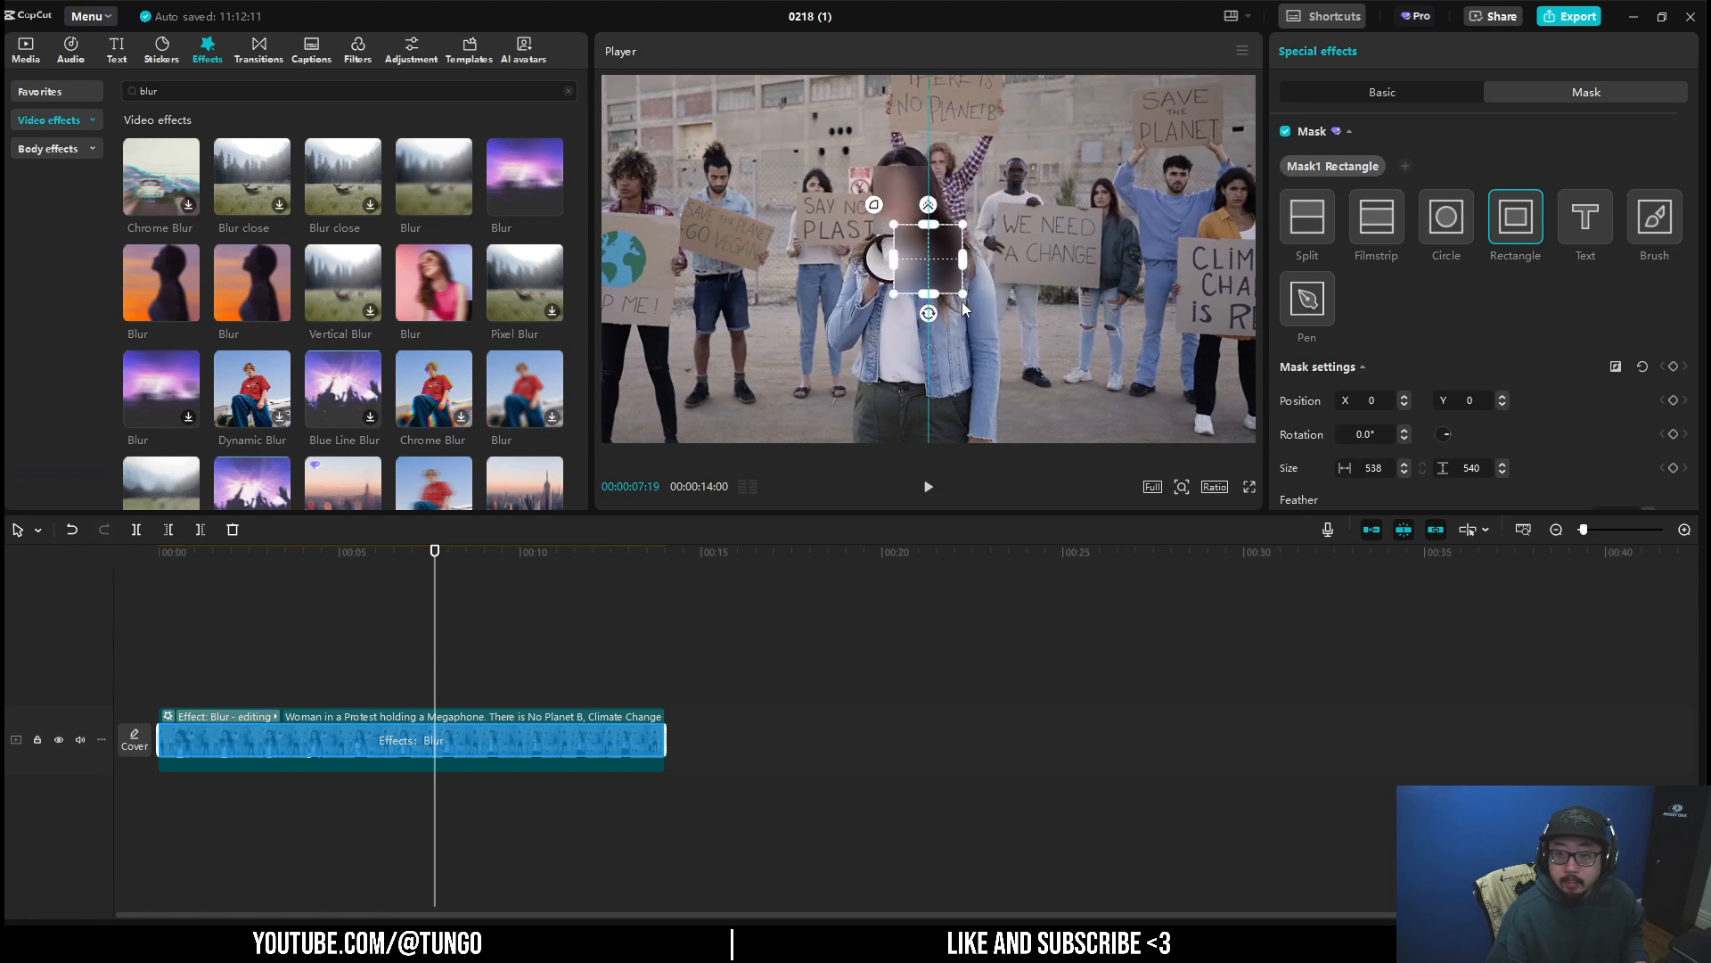
drag(928, 258, 721, 175)
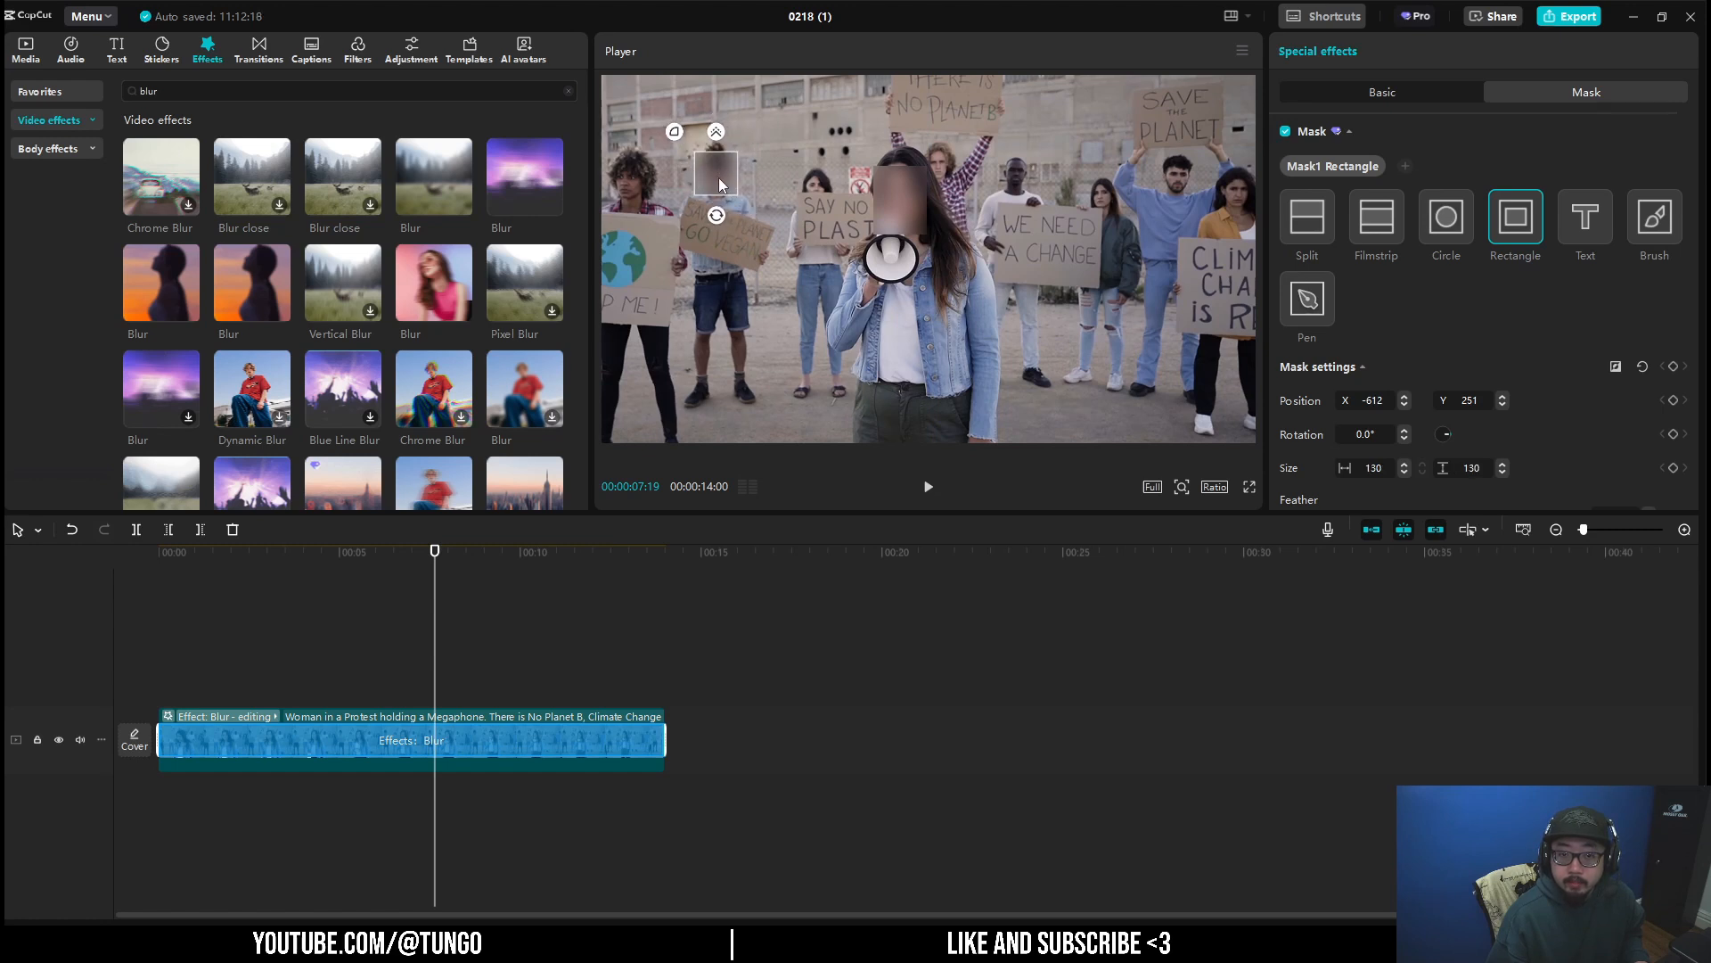
drag(716, 176, 720, 185)
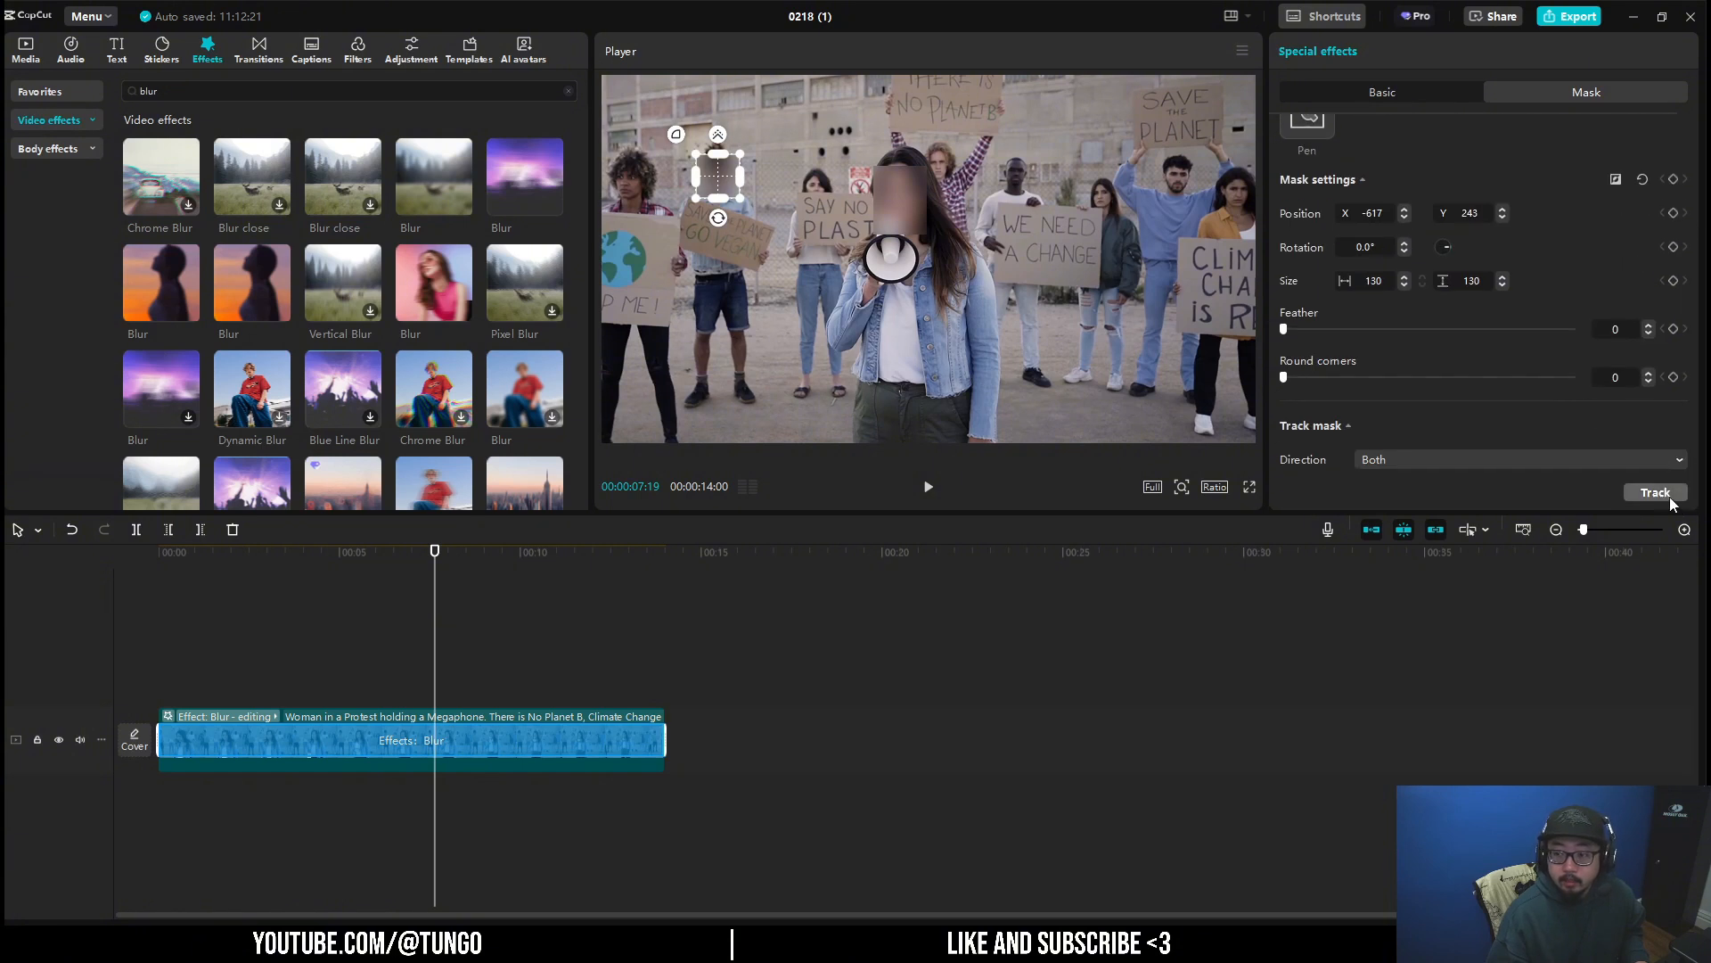
click(1655, 492)
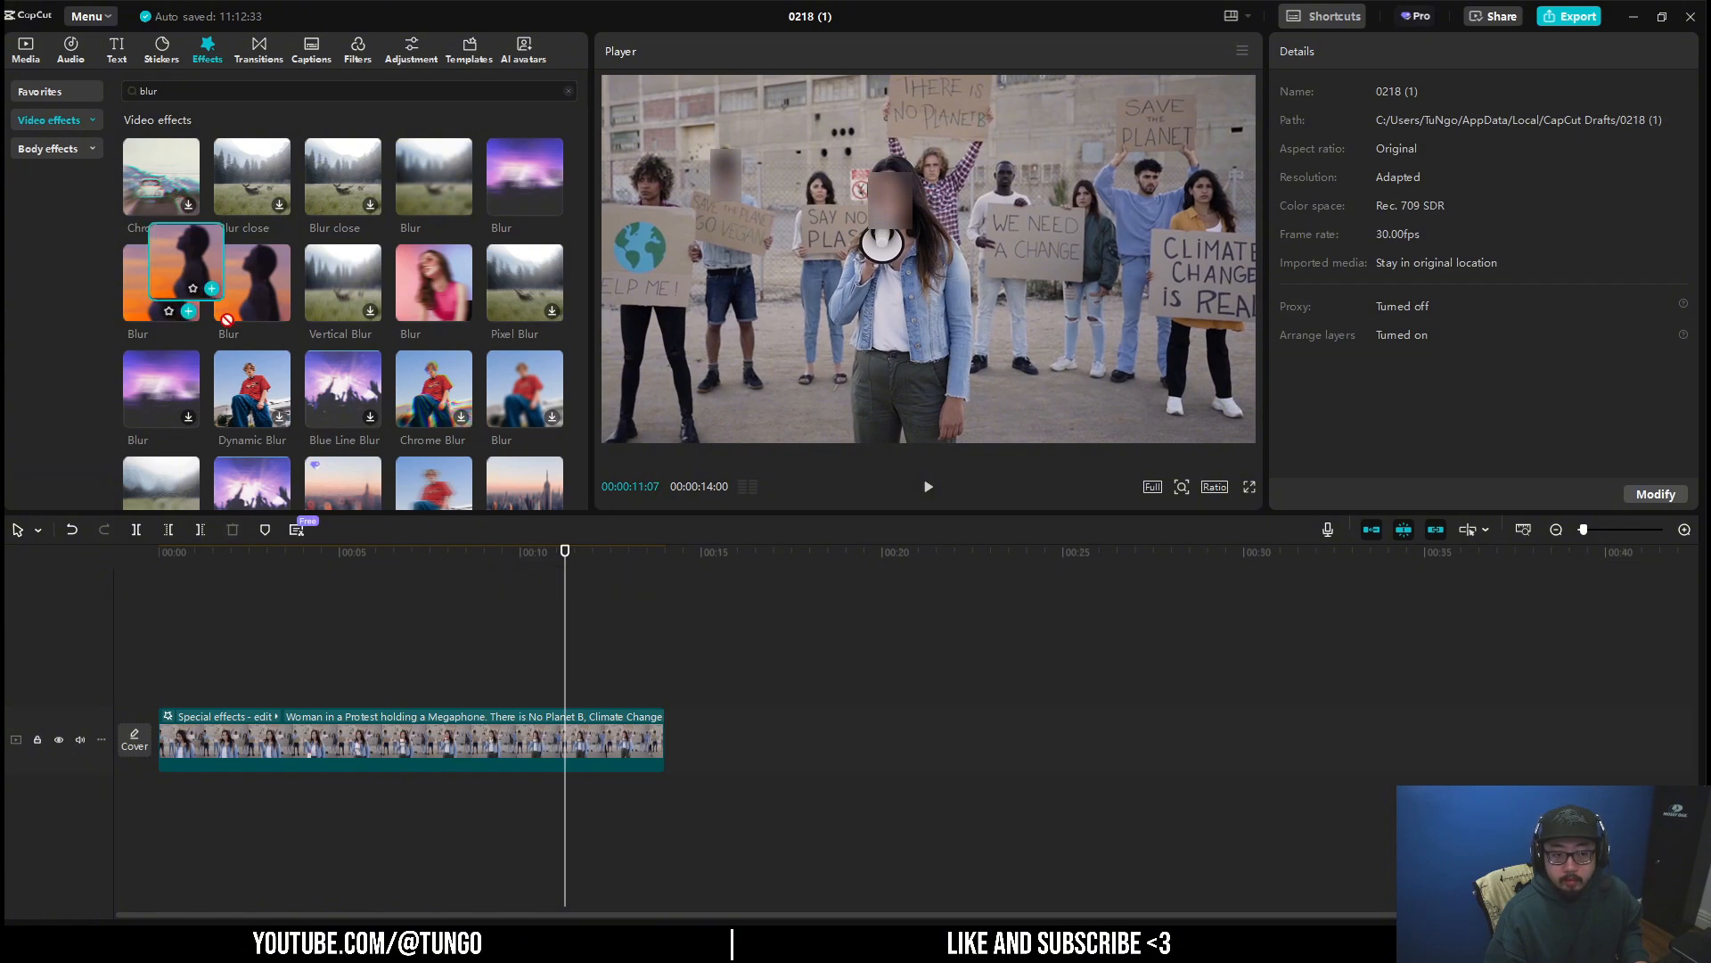
- Add a Blur with a small circle mask over the dark-jacket woman's face and track it
click(213, 287)
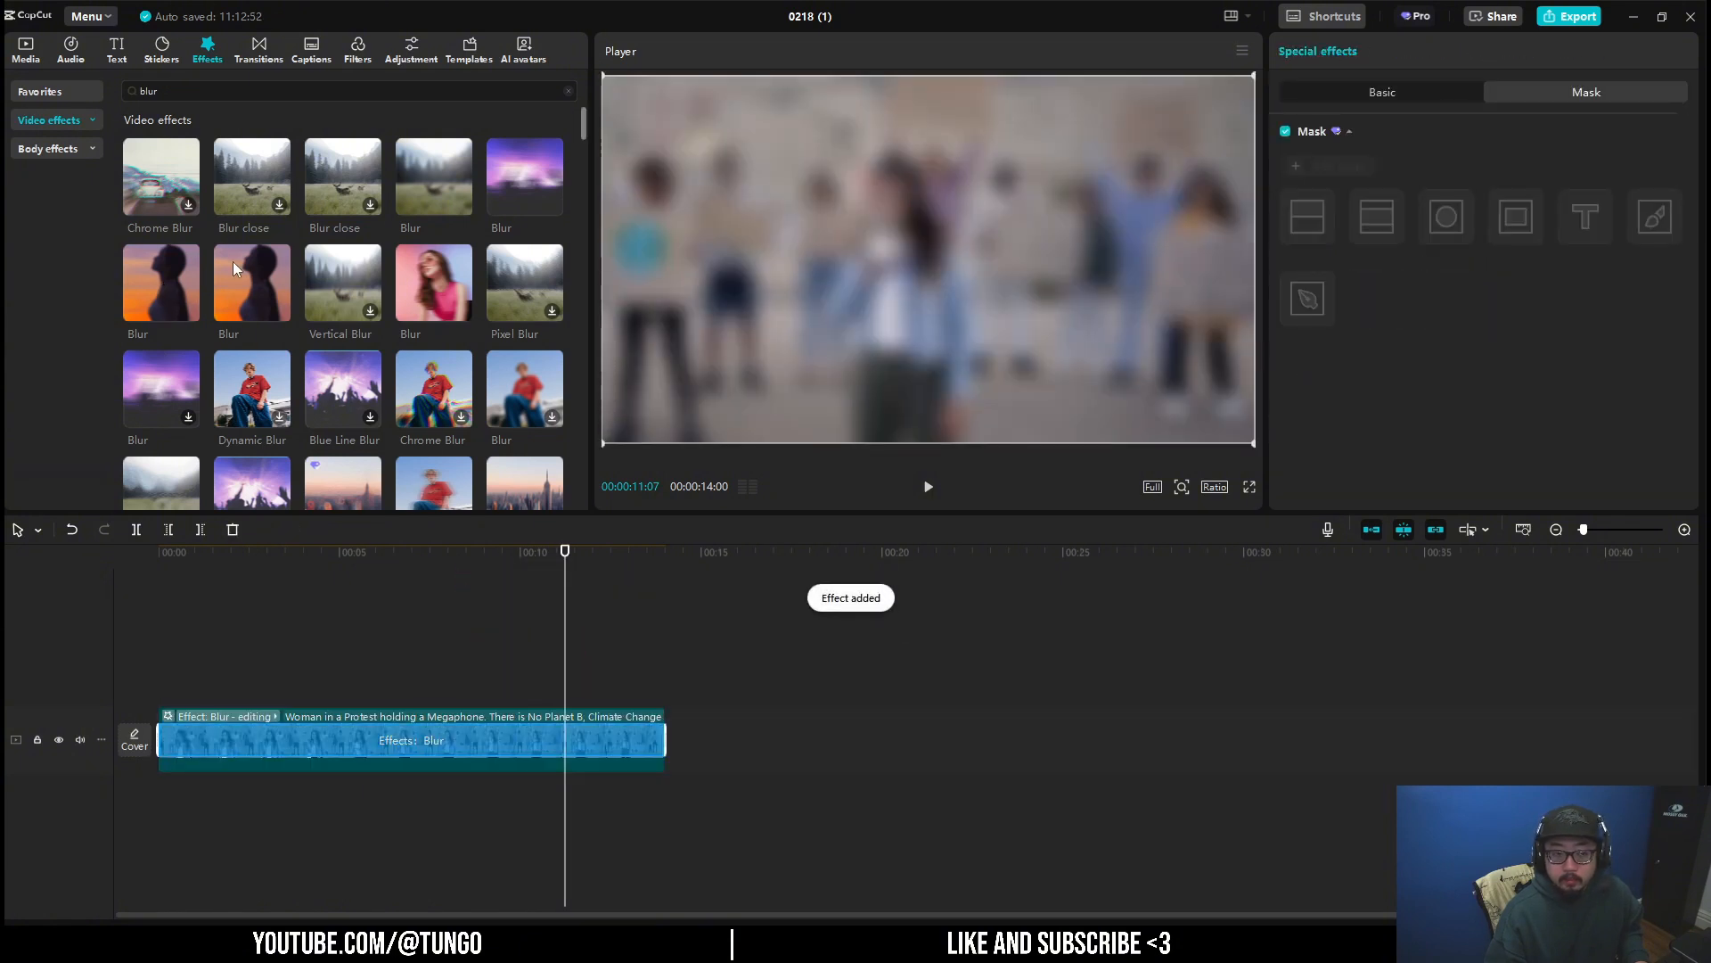
mouse_move(197, 284)
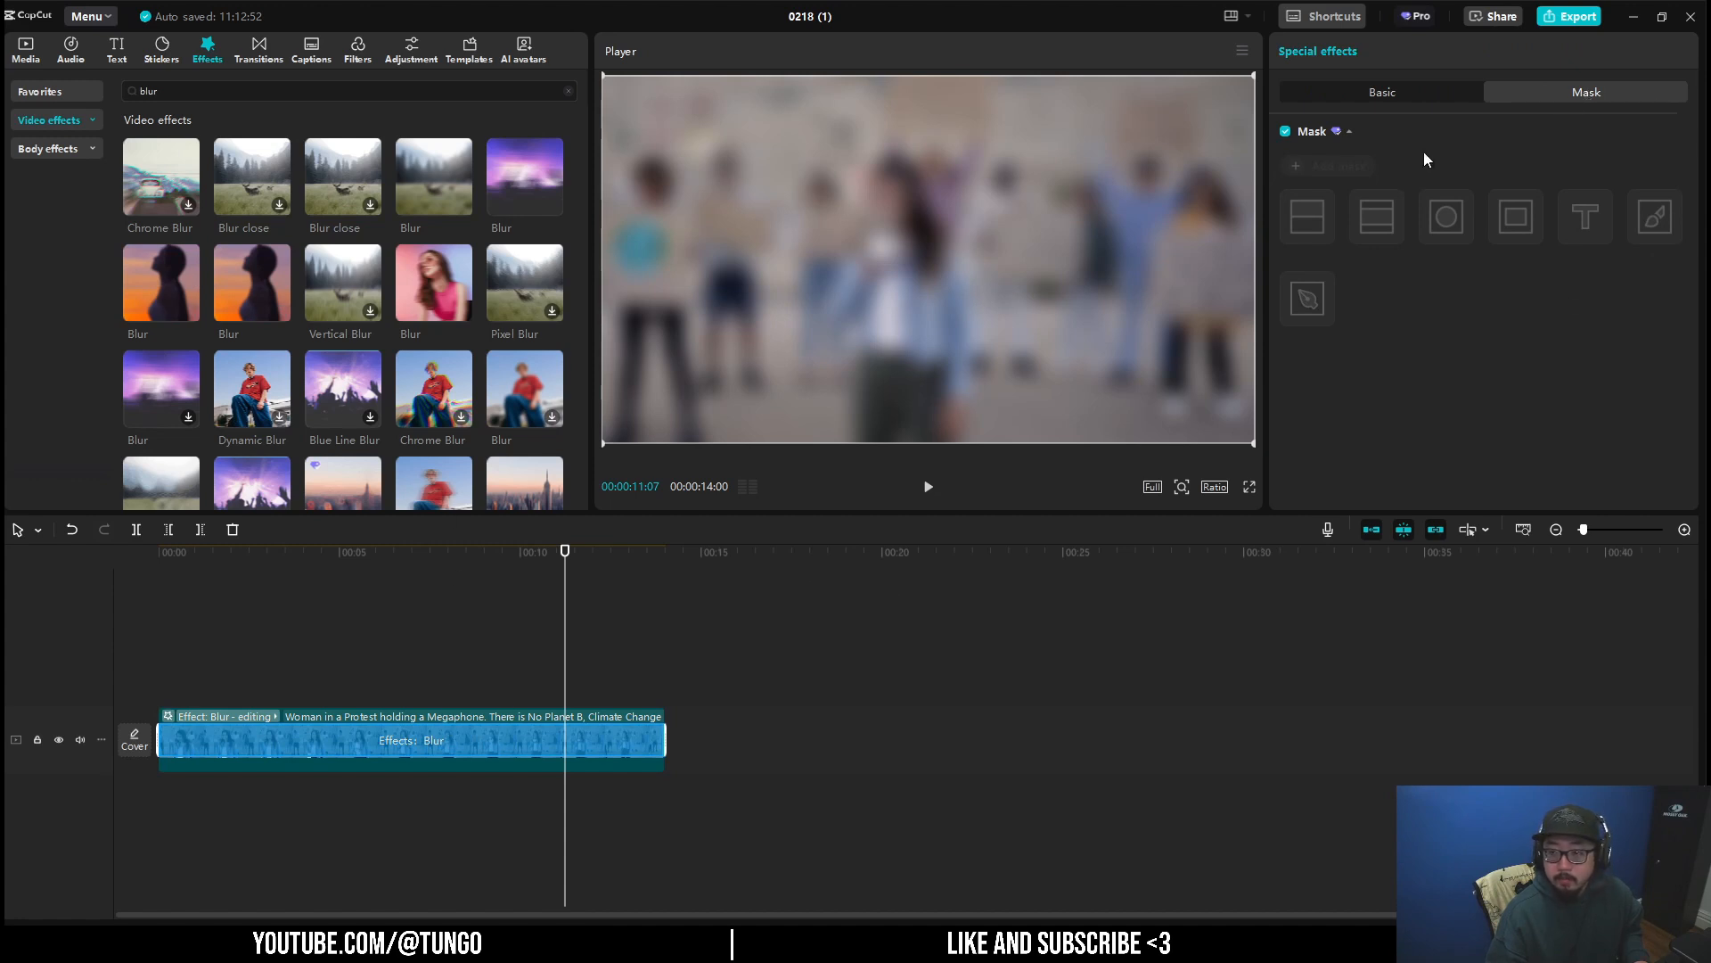
click(1445, 216)
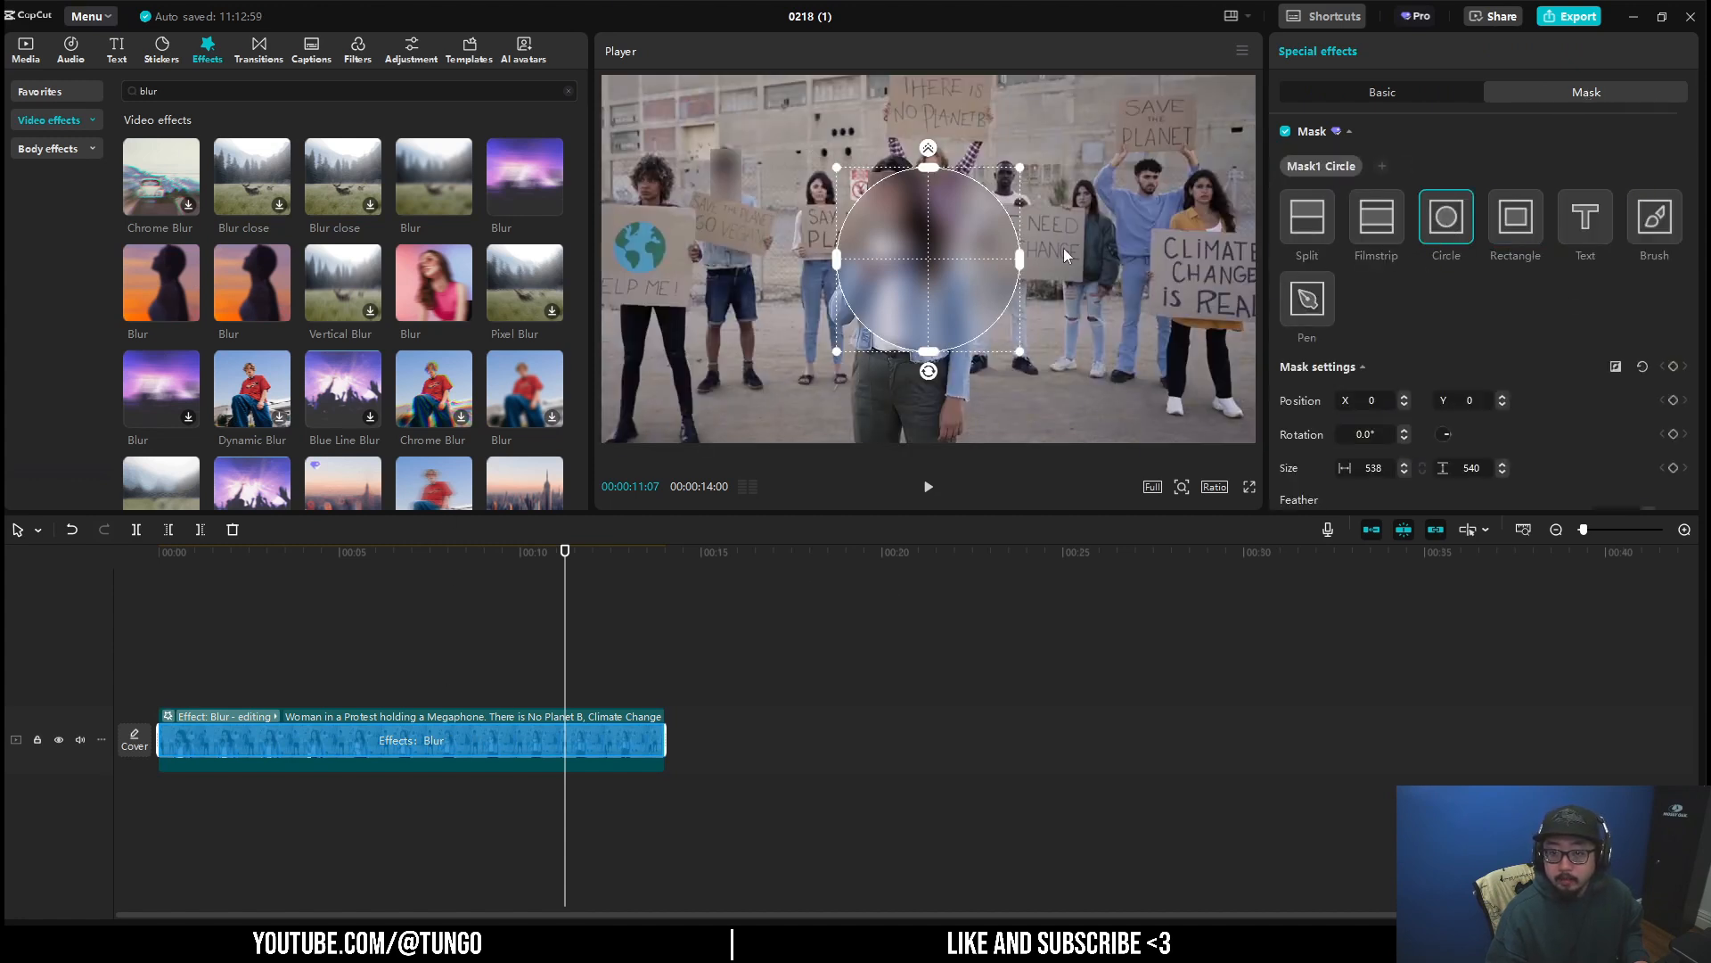
drag(928, 259, 928, 229)
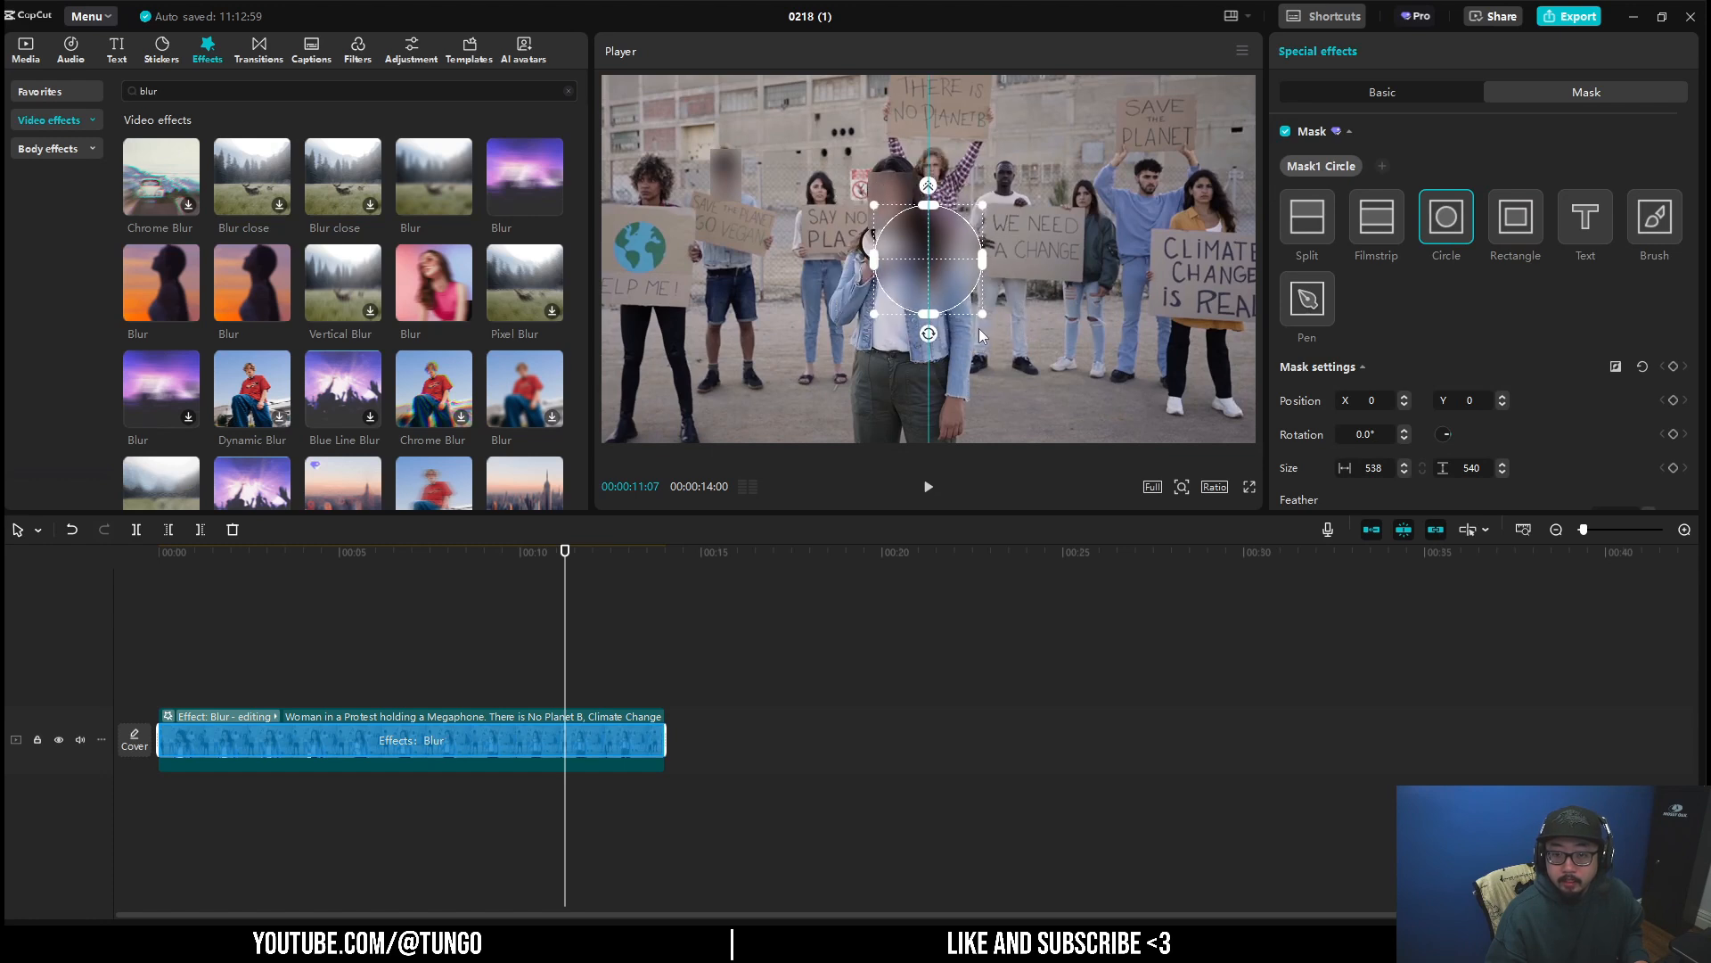
drag(928, 259, 1059, 213)
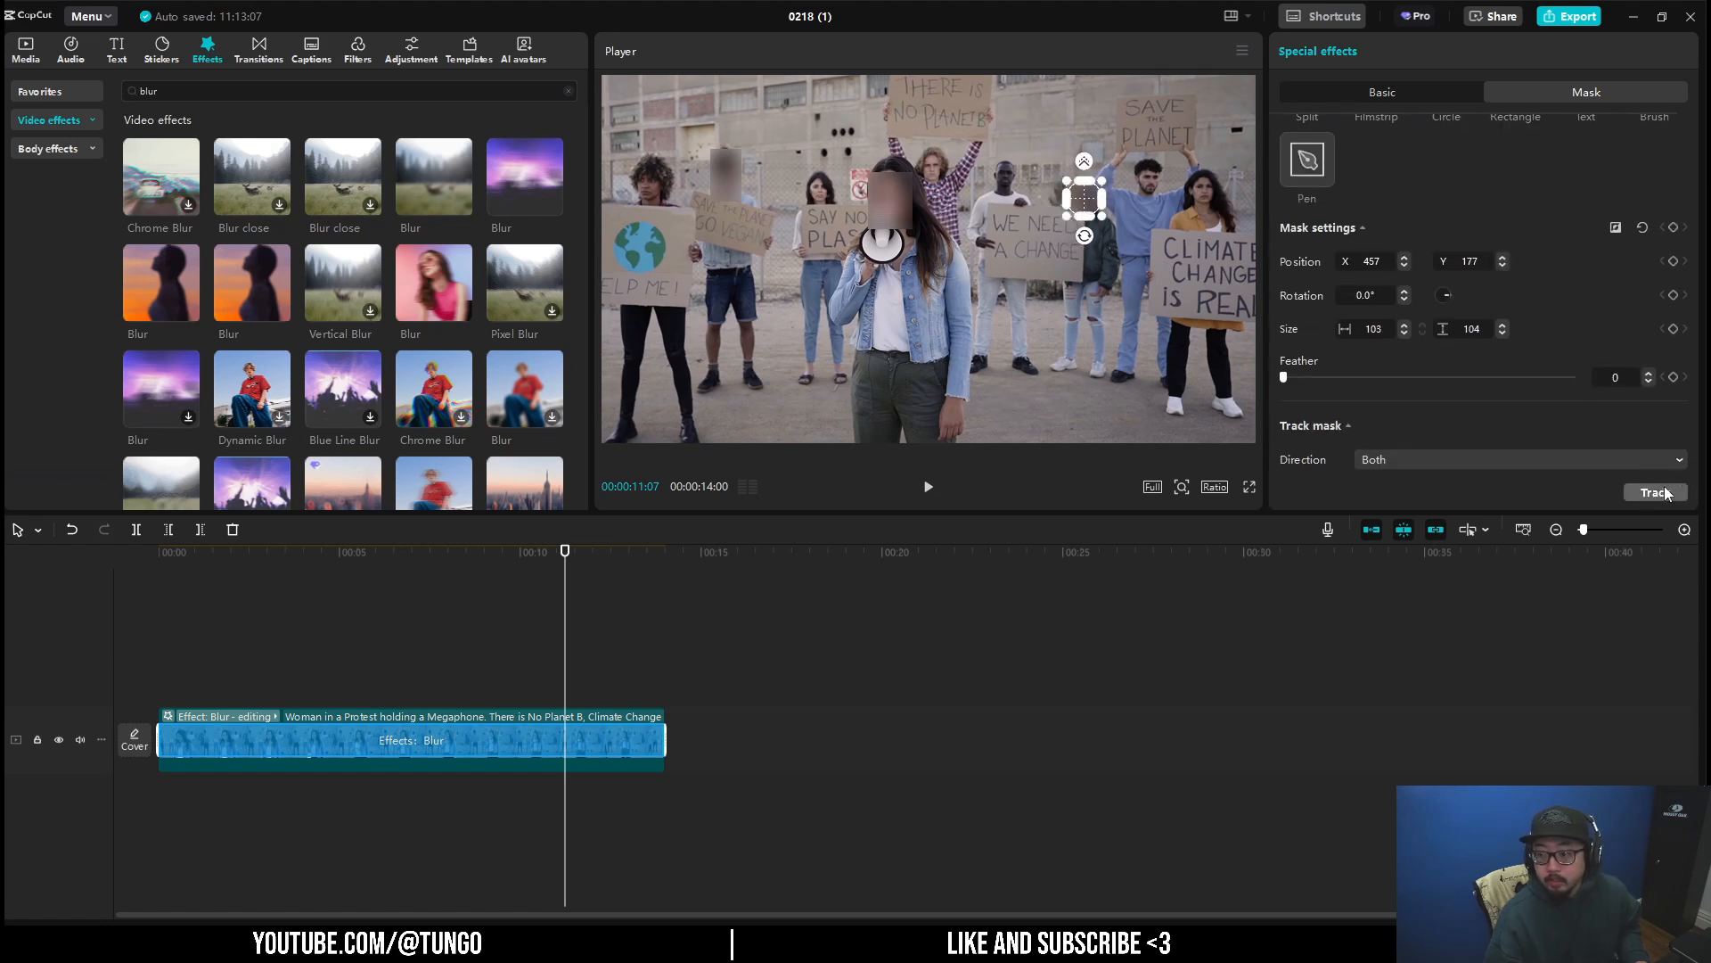
click(1654, 492)
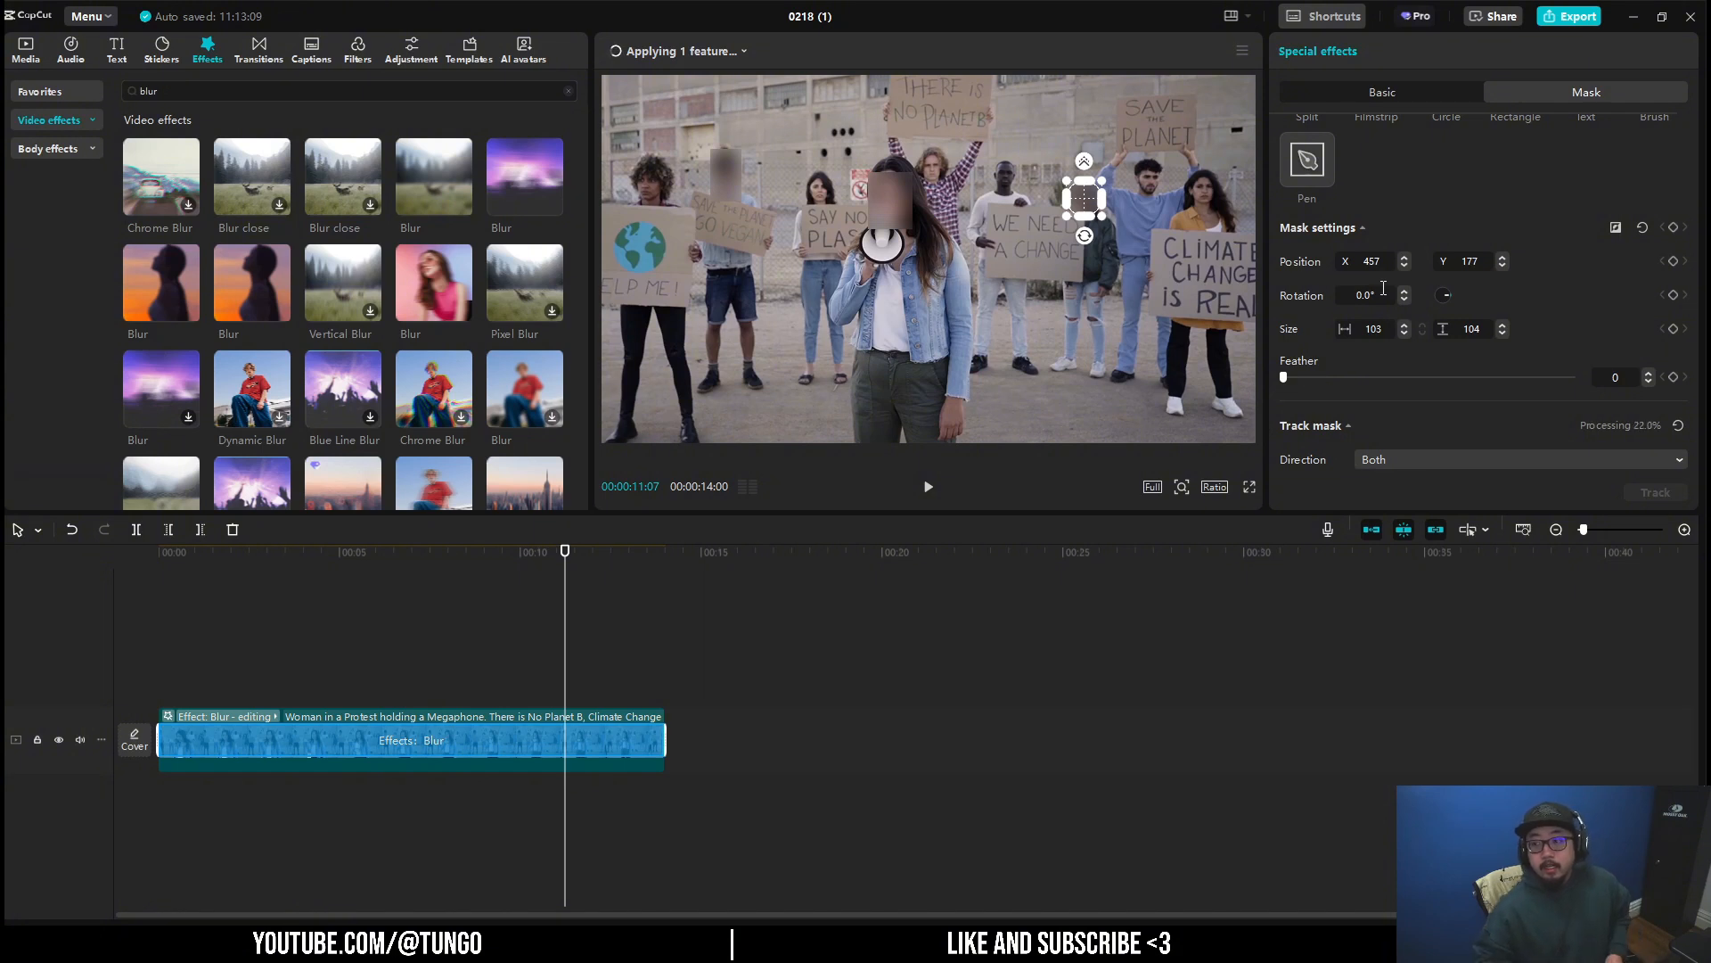